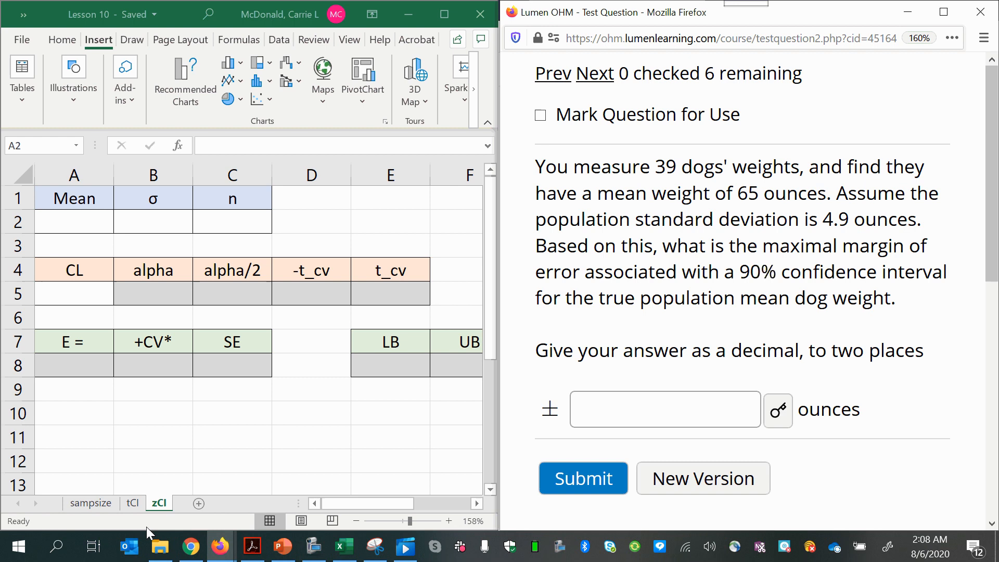
Step: Replace the Mean heading in cell A1 with 's.mean'
click(73, 221)
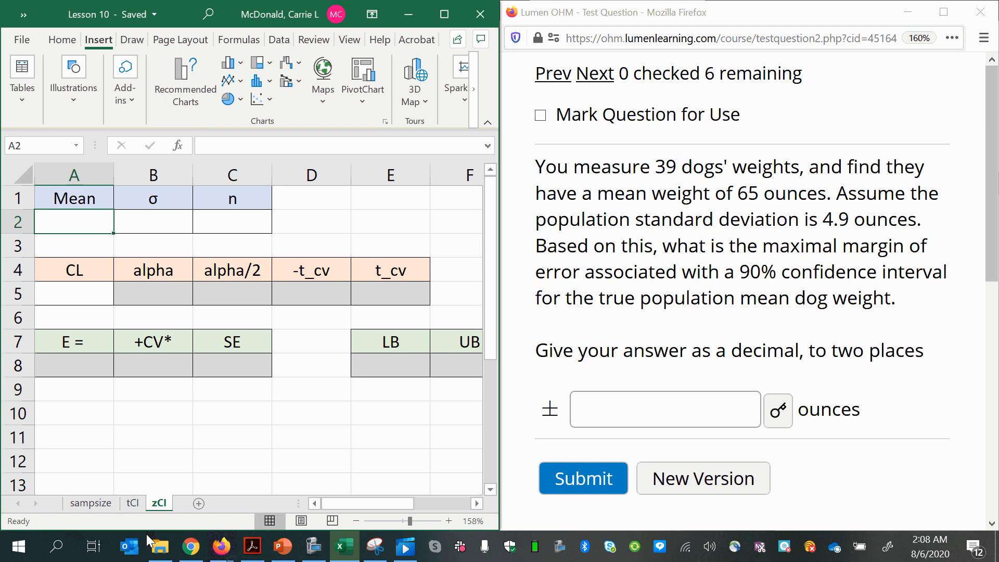
mouse_move(102, 430)
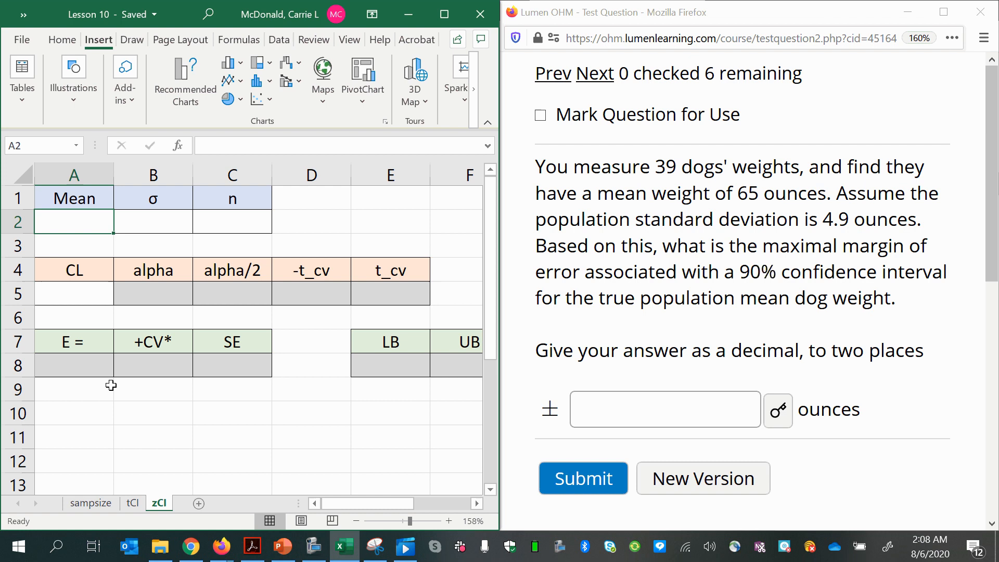
mouse_move(162, 372)
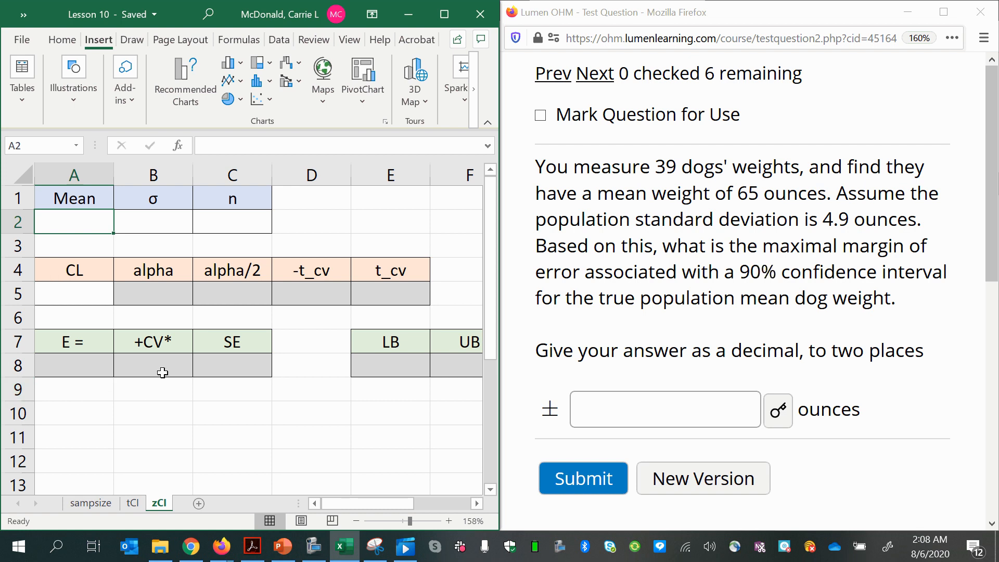
mouse_move(83, 222)
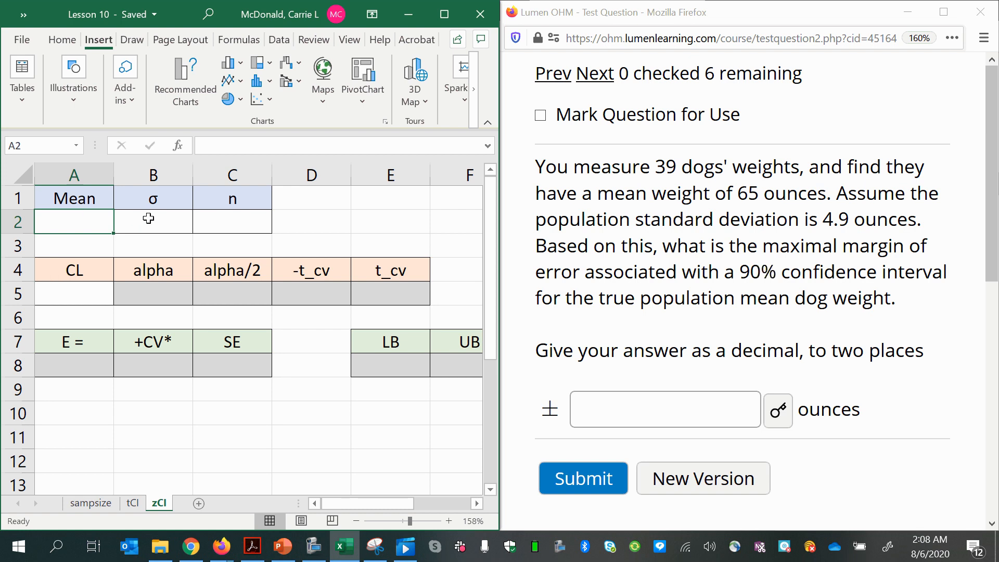
click(73, 198)
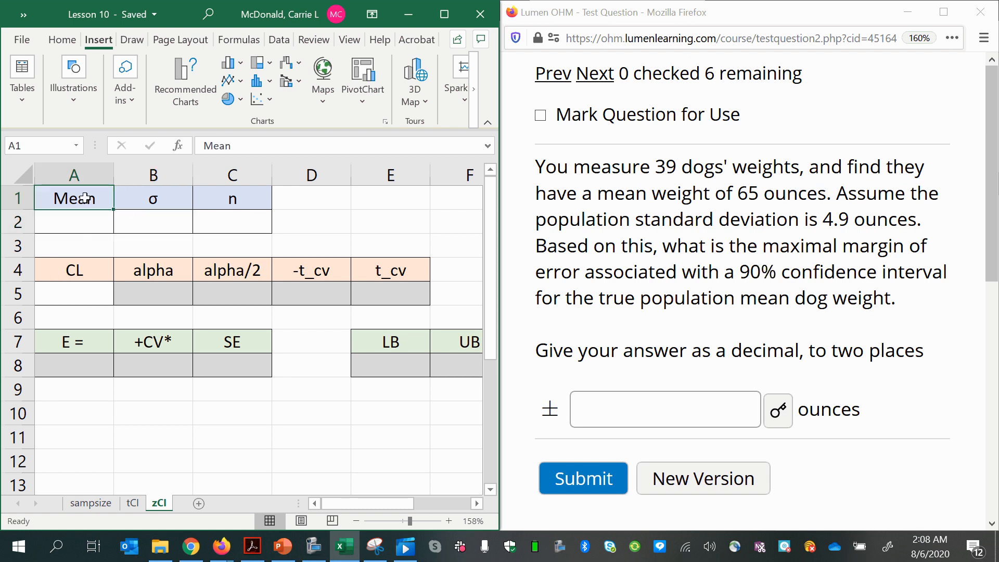
text(s.mean)
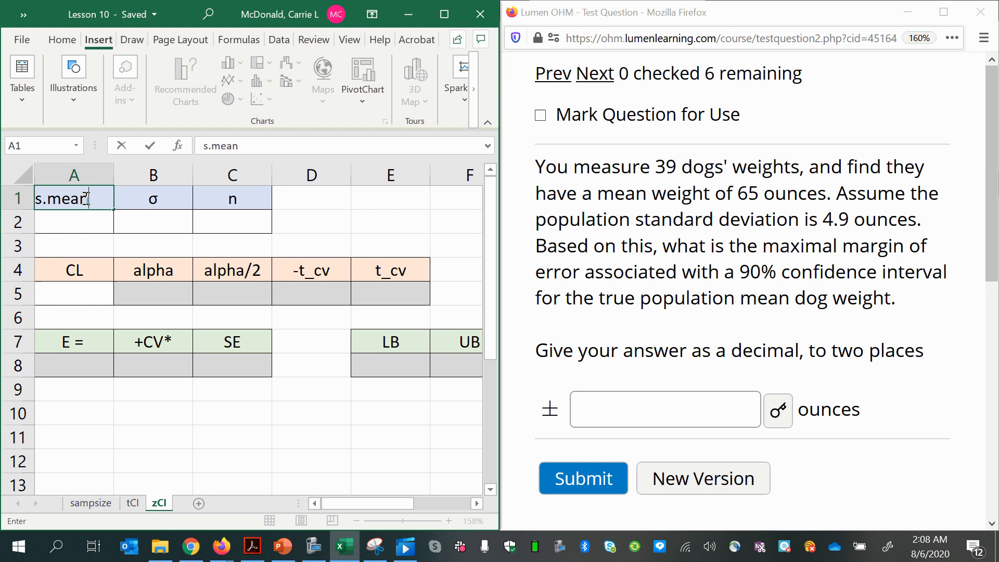
click(153, 198)
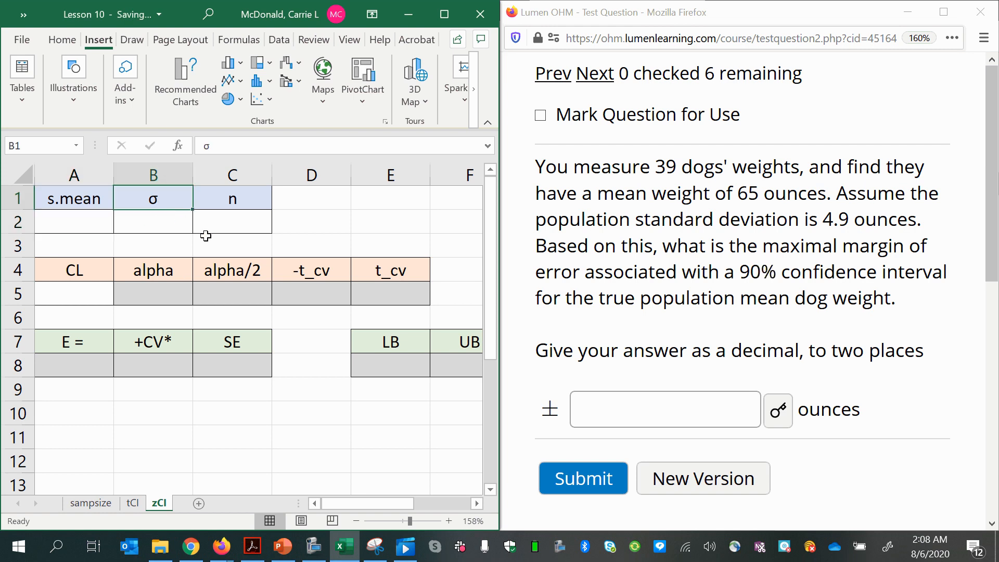
click(232, 198)
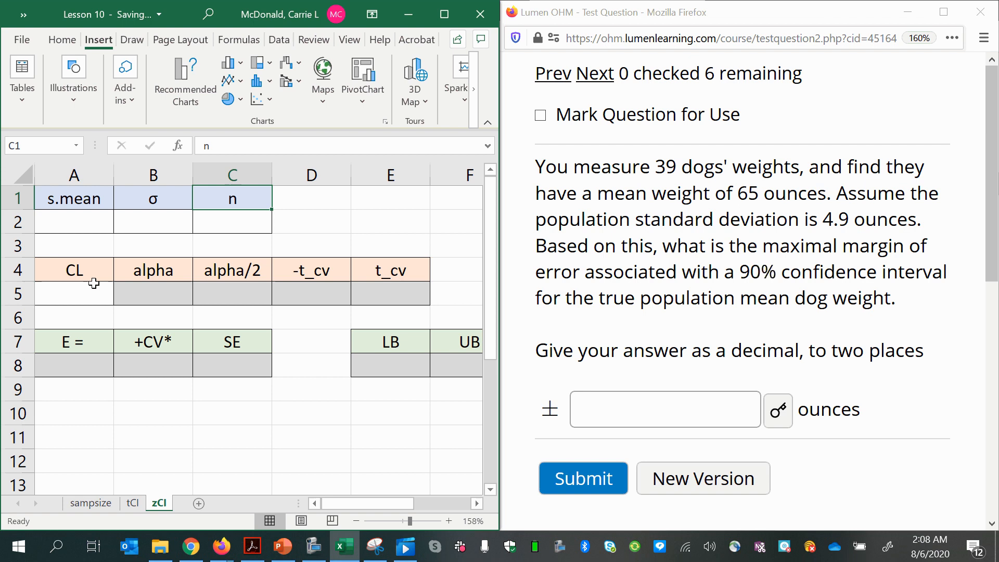
click(74, 293)
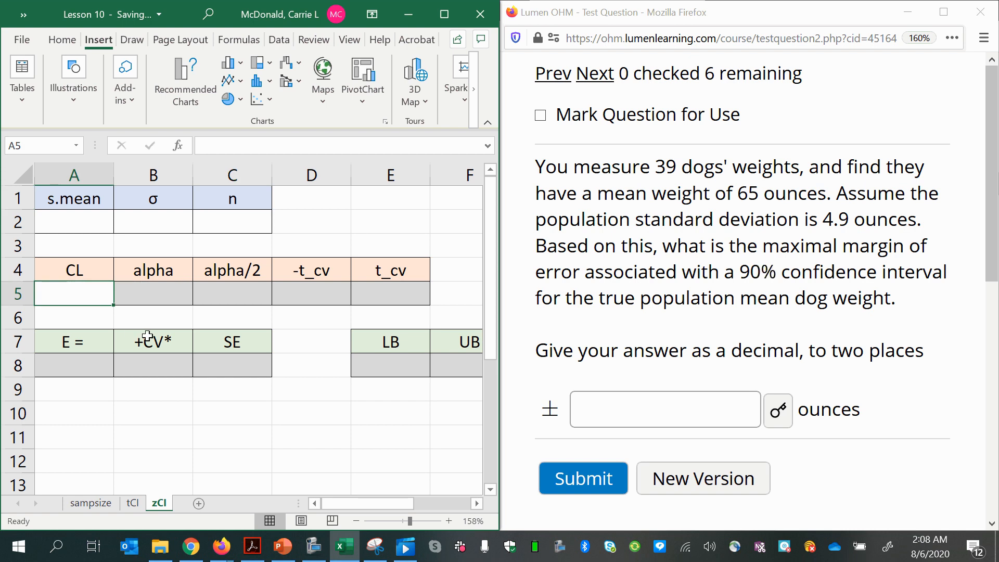
mouse_move(338, 399)
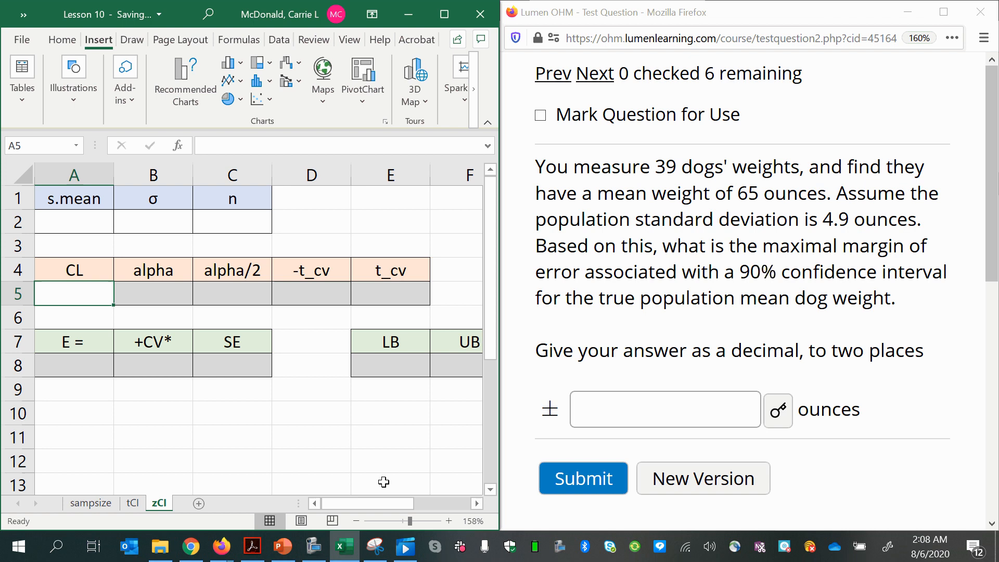
mouse_move(74, 210)
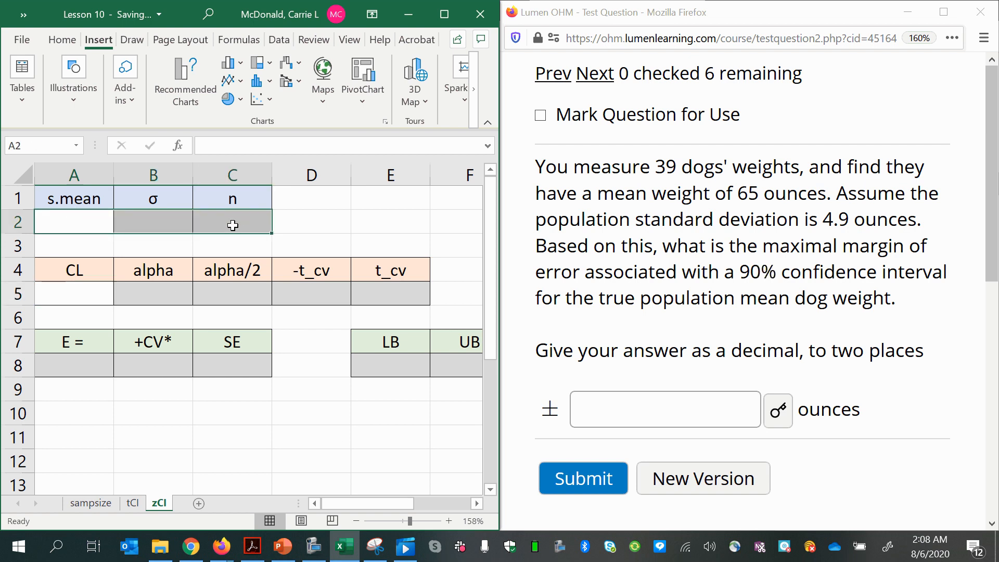
click(73, 293)
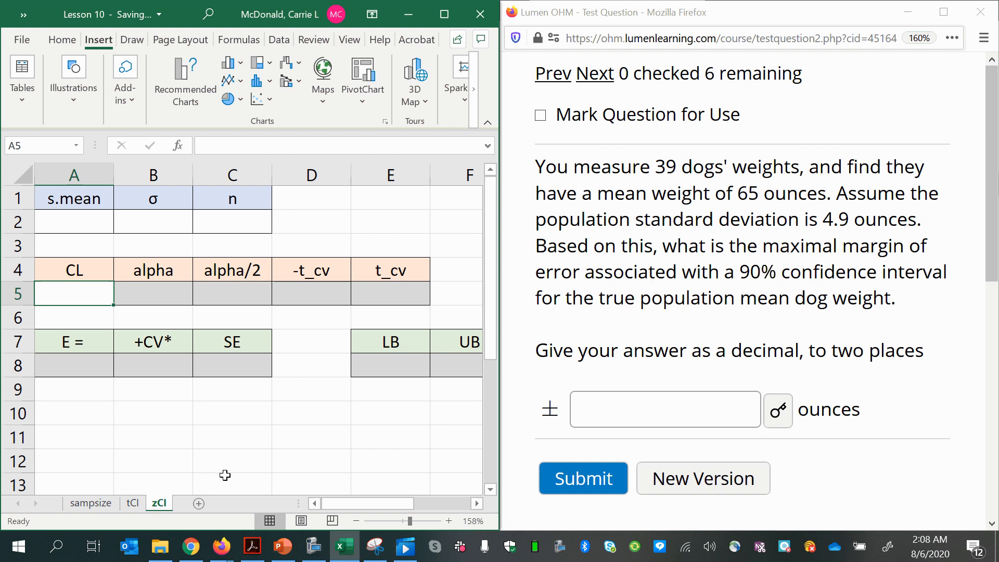
click(232, 484)
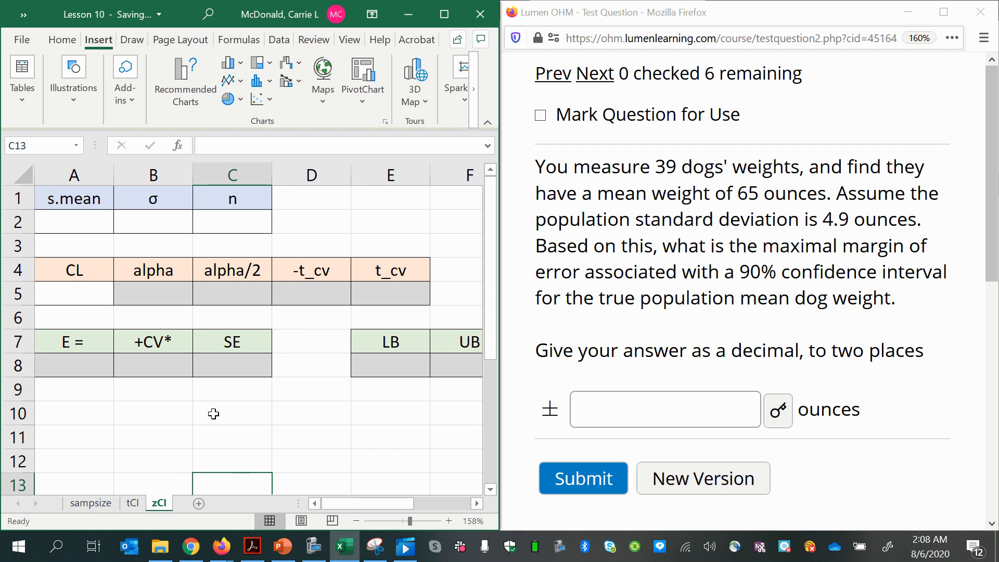
mouse_move(342, 301)
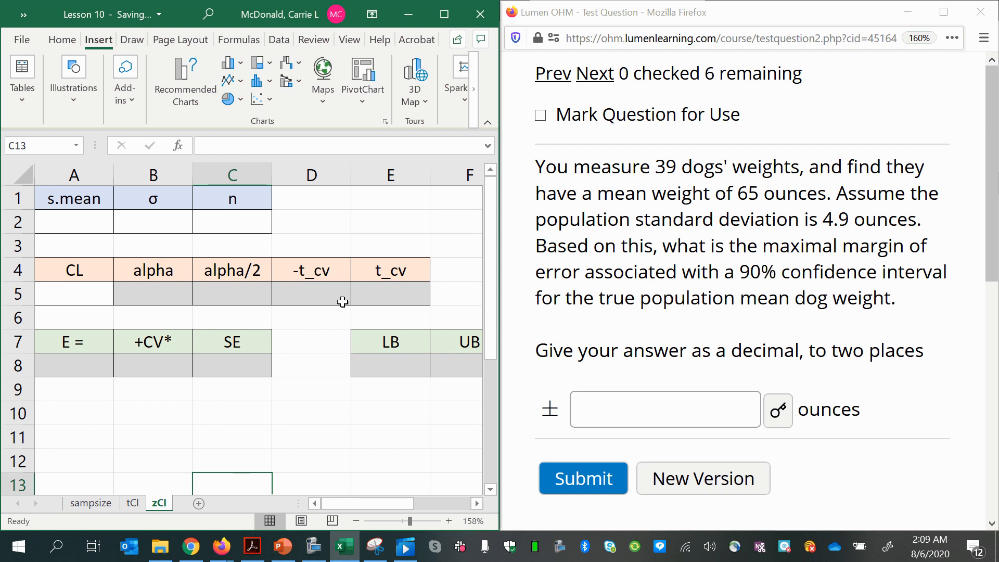
mouse_move(371, 230)
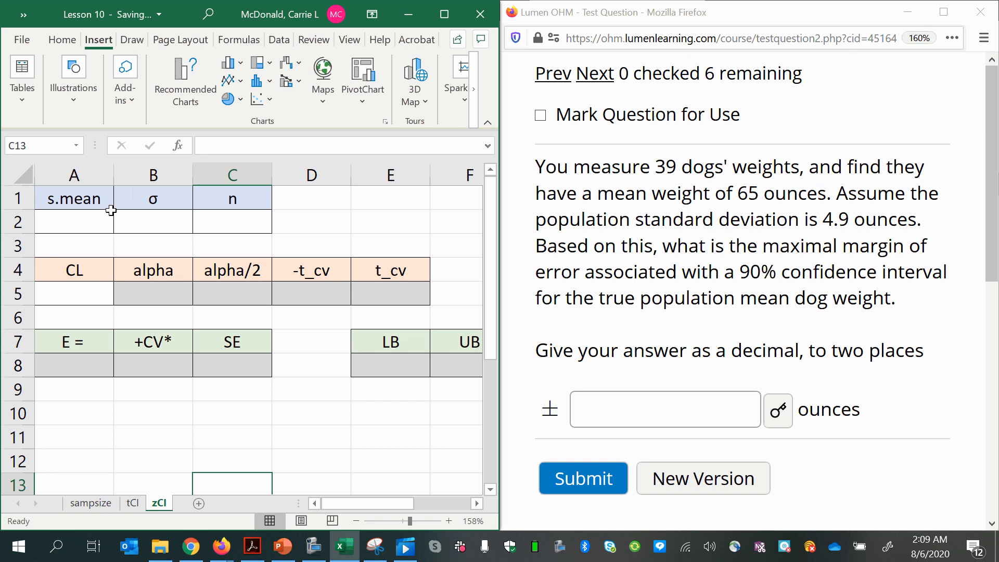
Step: Enter 65, 4.9 and 39 in A2:C2, 0.9 in A5, and alpha =1-A5
click(73, 222)
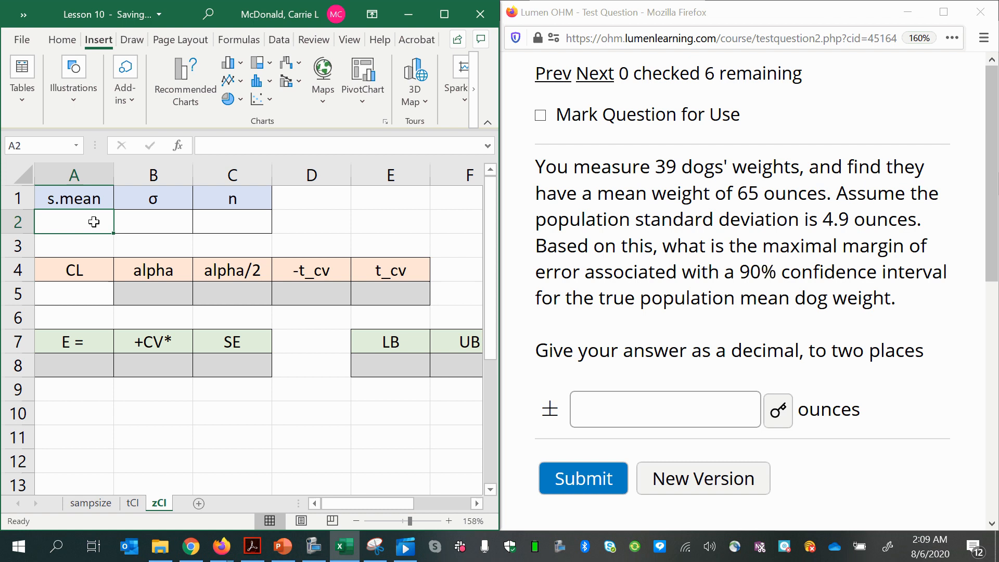
text(65`)
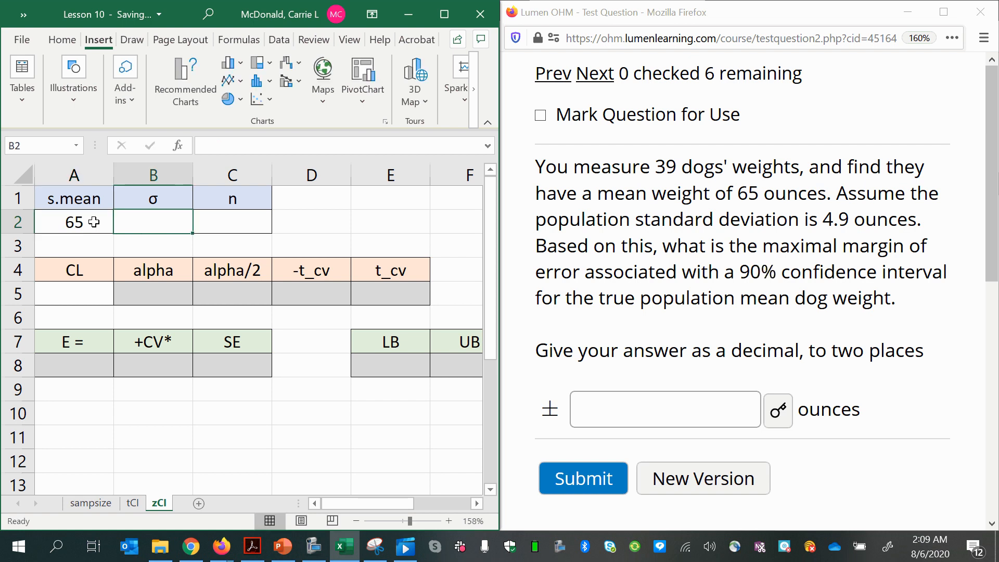
text(4.9)
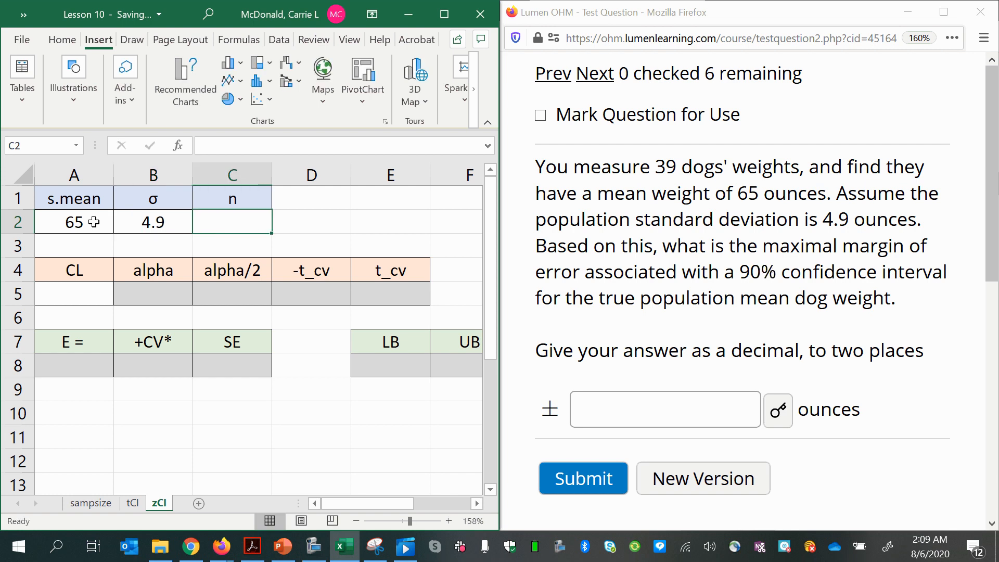
text(39)
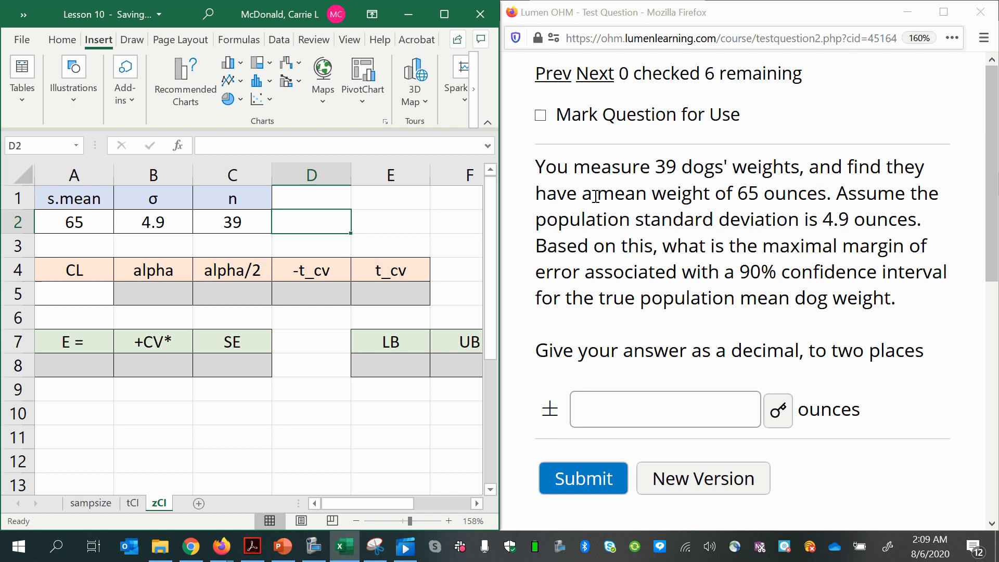
click(73, 294)
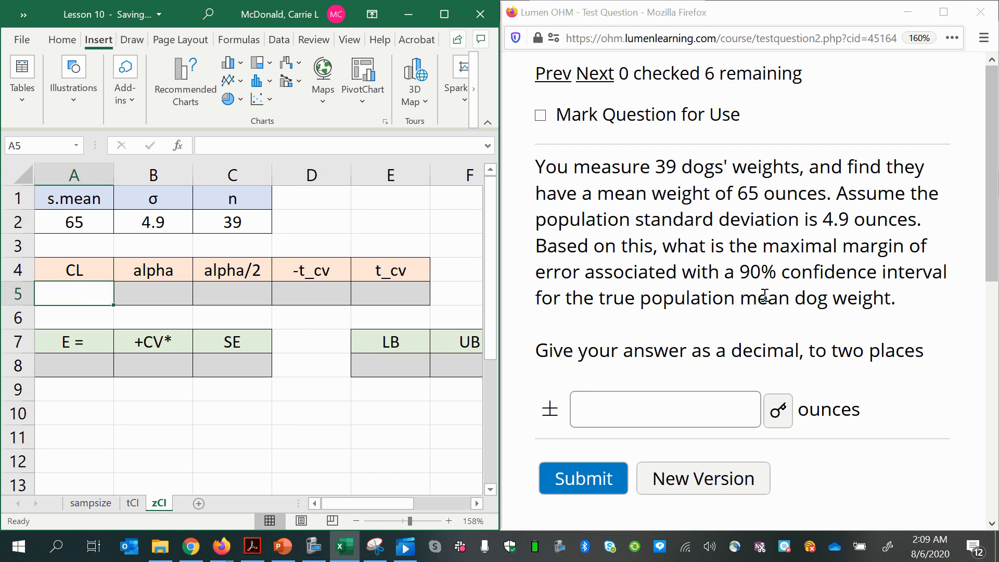
text(.9)
click(152, 293)
text(=)
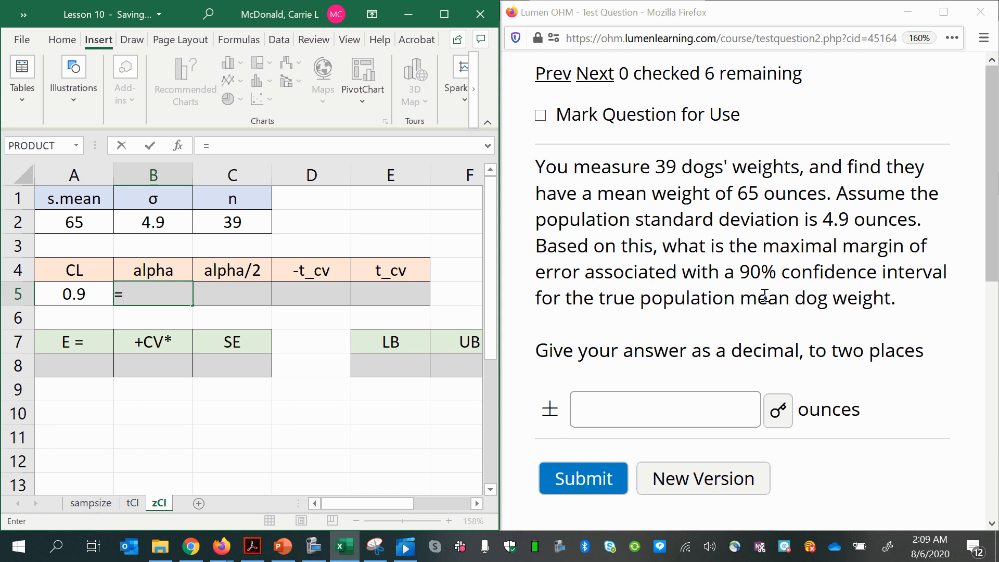
text(1-)
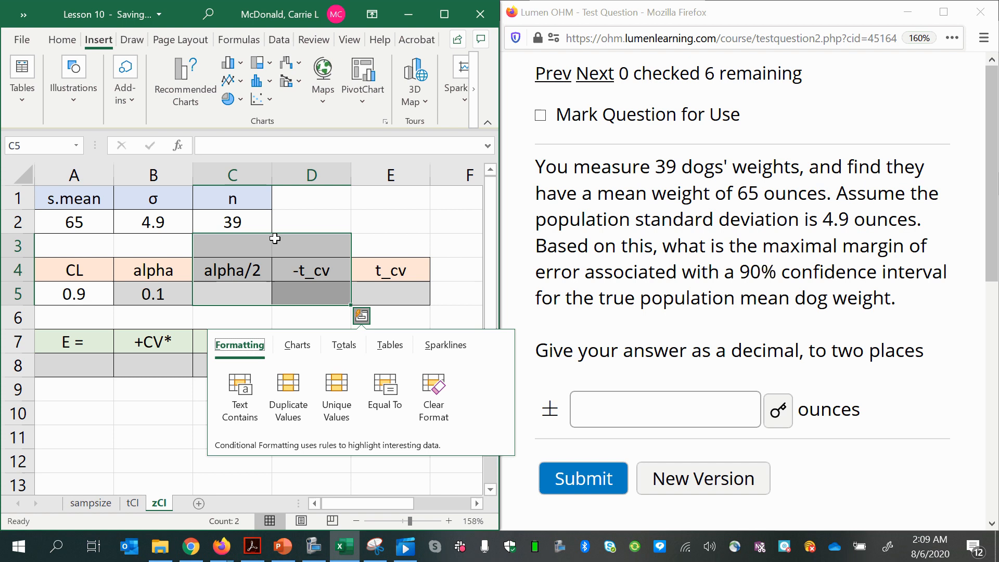
Step: Change the -t_cv and t_cv headers in D4 and E4 to -z_cv and z_cv
click(232, 294)
text(0.05)
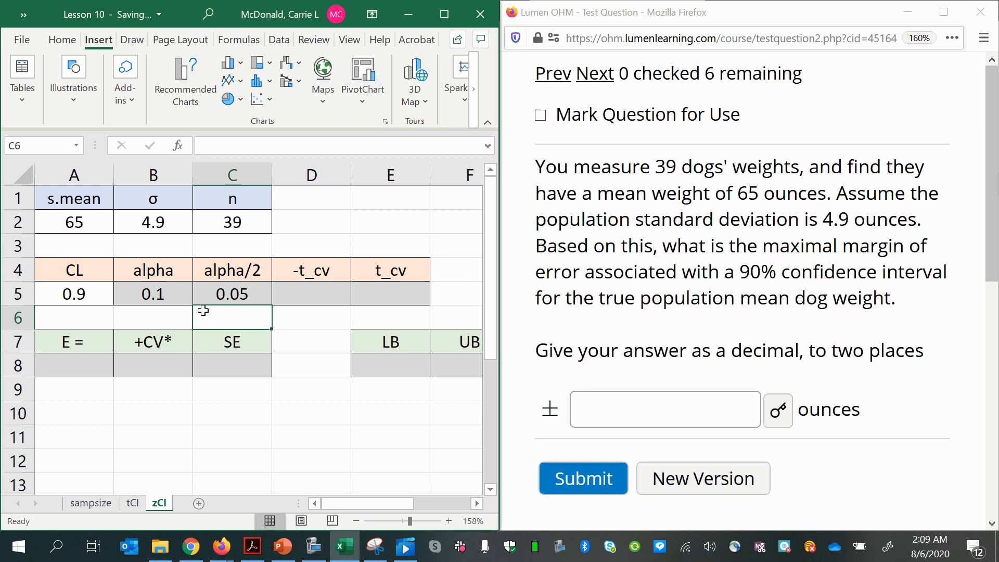
click(312, 294)
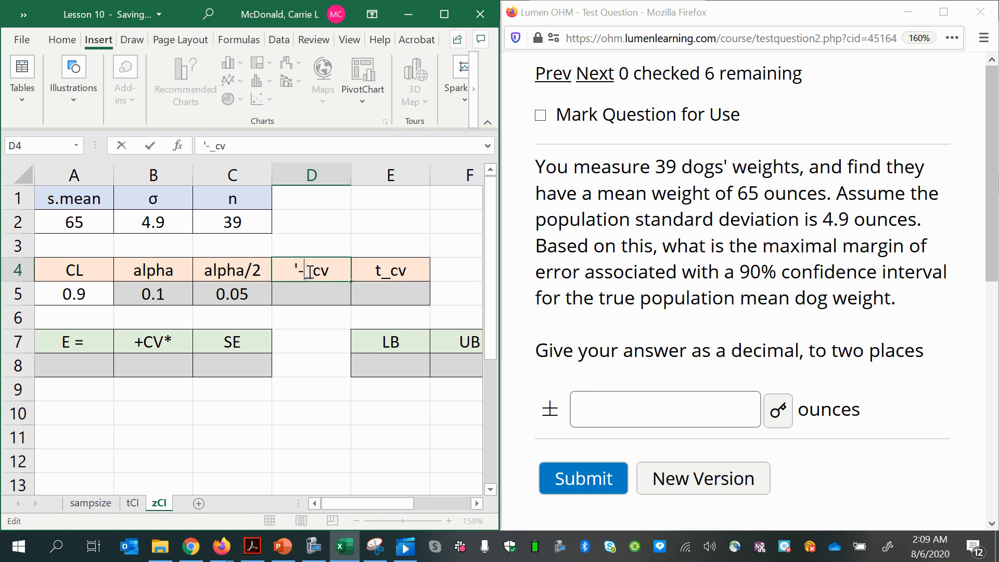
text(z)
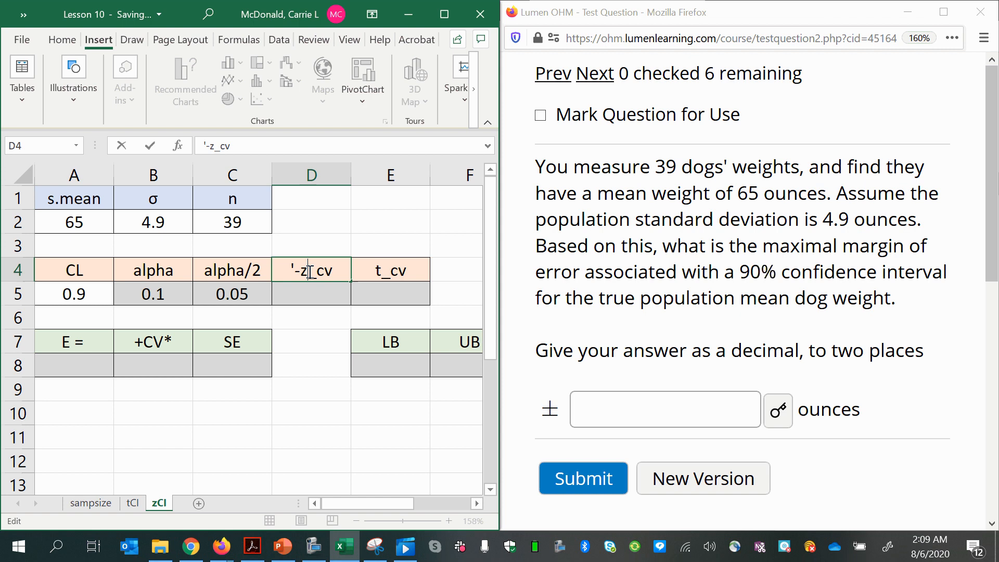
click(389, 270)
text(z)
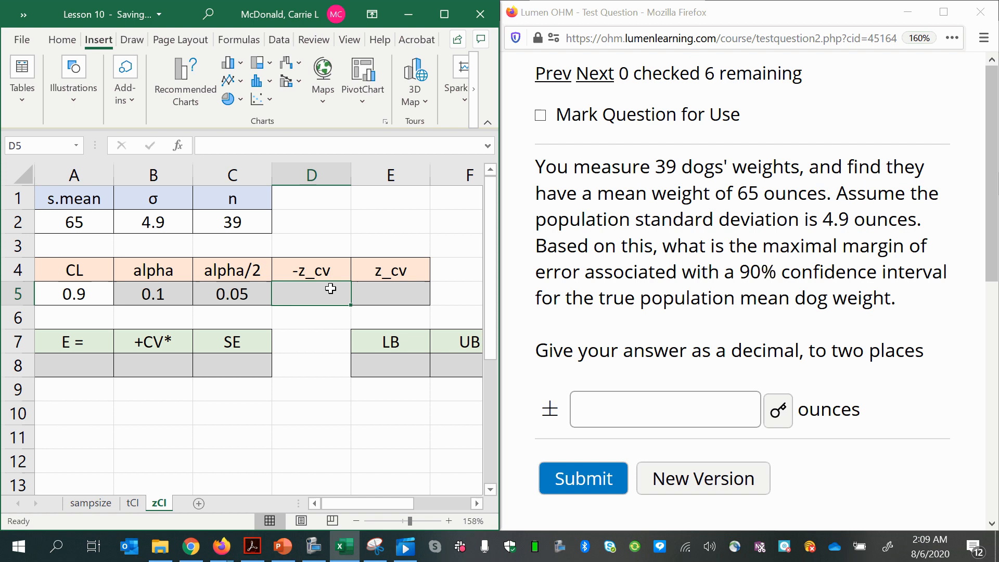
Step: Enter =NORM.INV(C5,0,1) in D5, giving -1.64485
text(=)
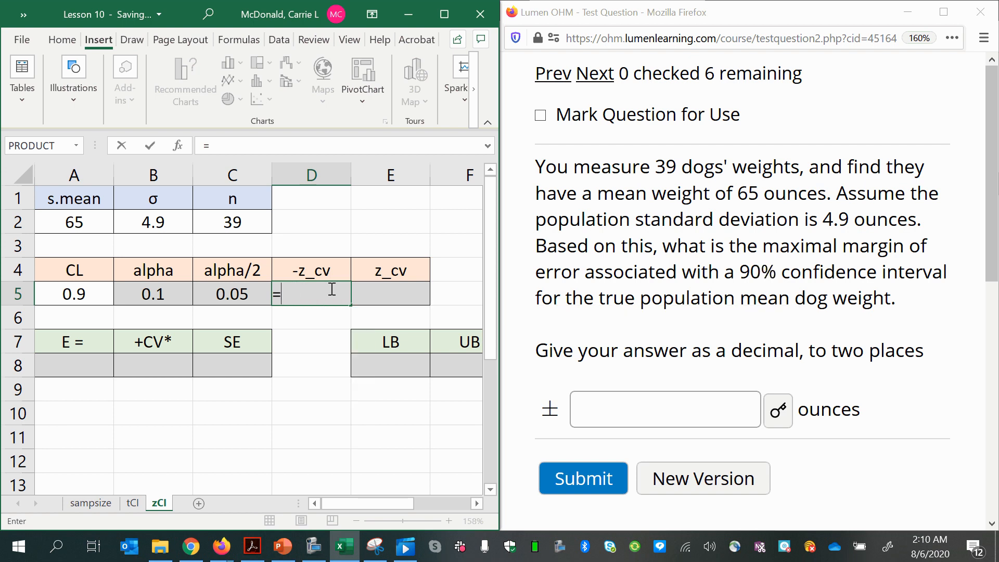
text(norm.inv(C5,)
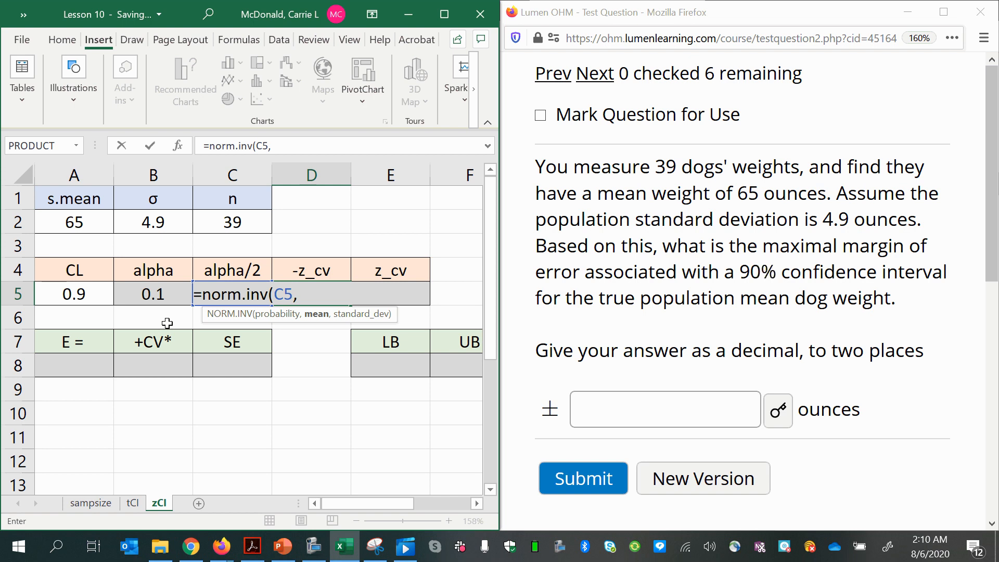
text(0,1))
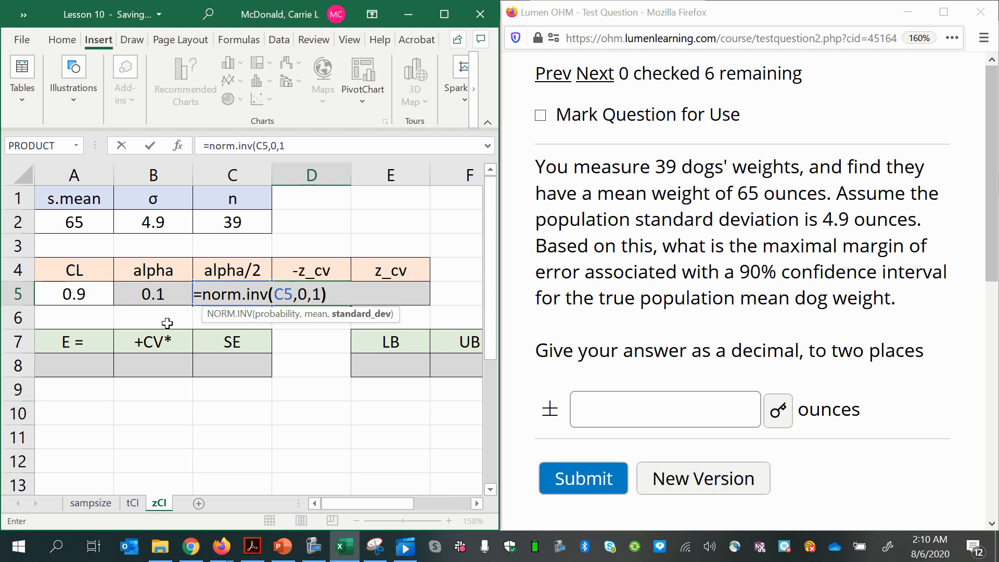
key(Return)
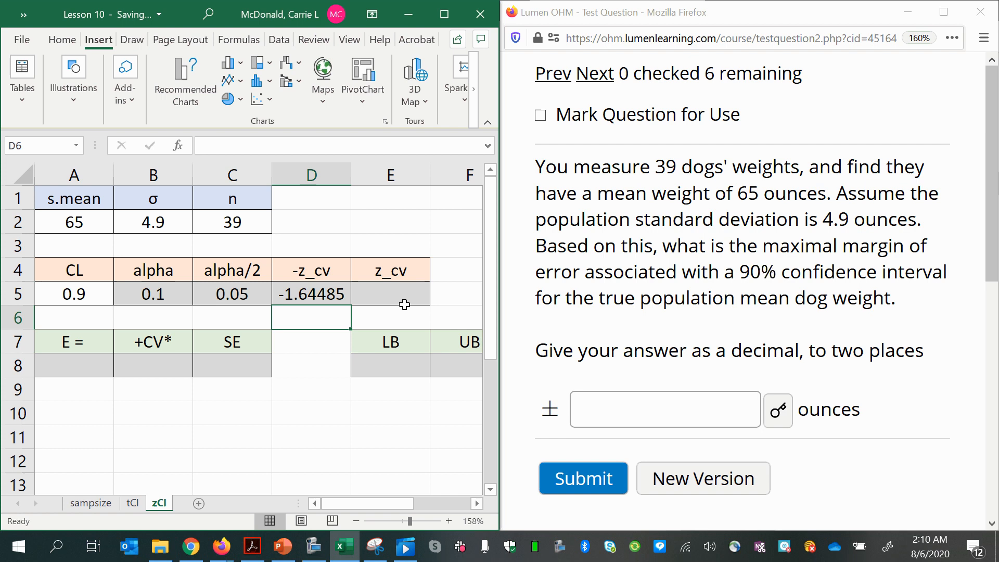
Step: Enter =ABS(D5) in E5, giving the positive critical value 1.64485
click(310, 294)
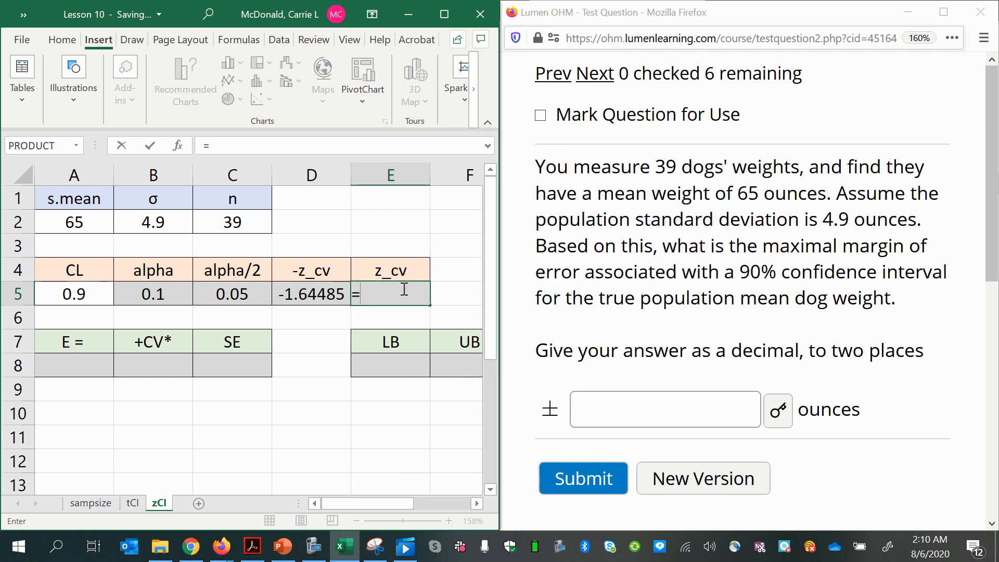
text(=abs()
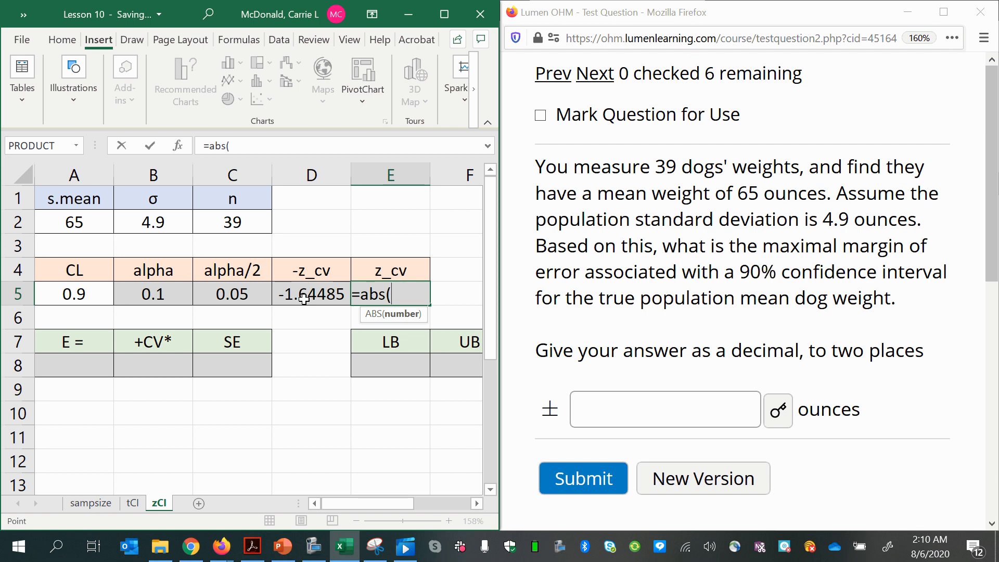
key(Return)
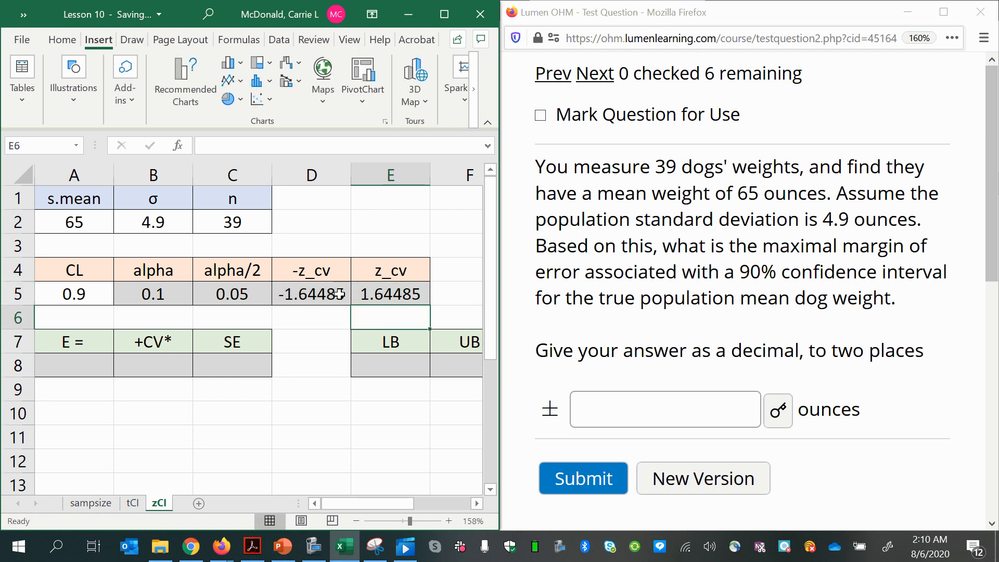
click(389, 293)
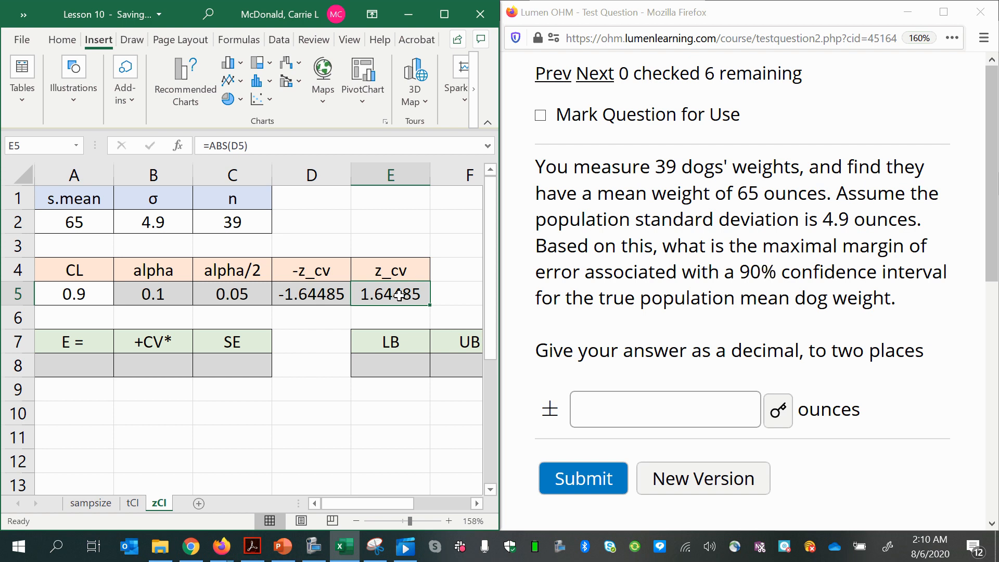
mouse_move(592, 360)
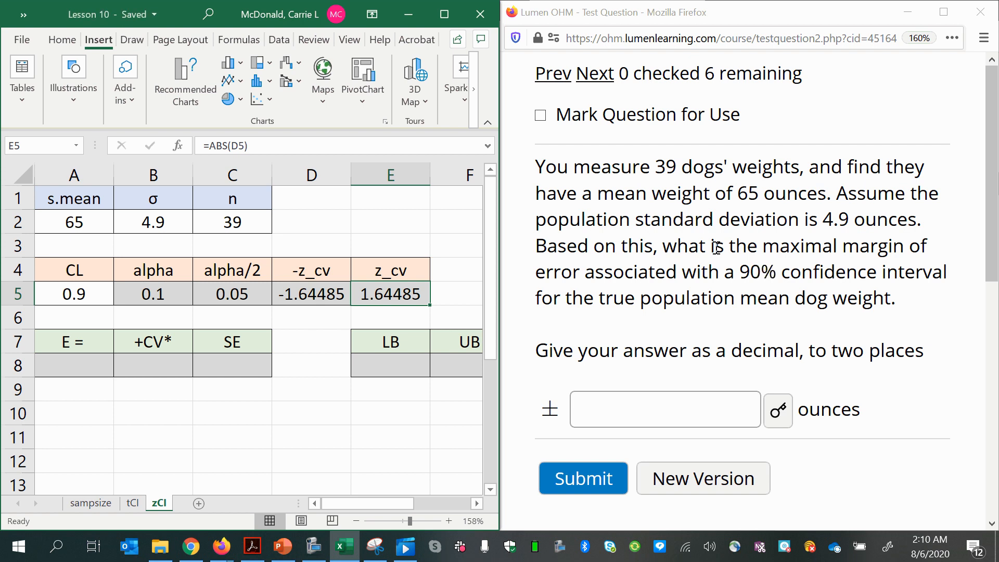
double_click(800, 246)
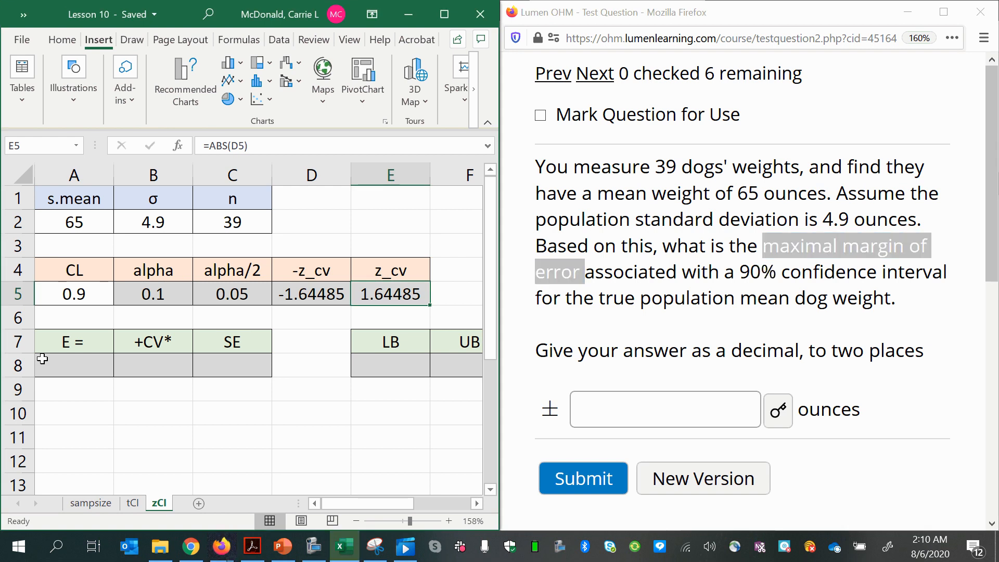
click(73, 342)
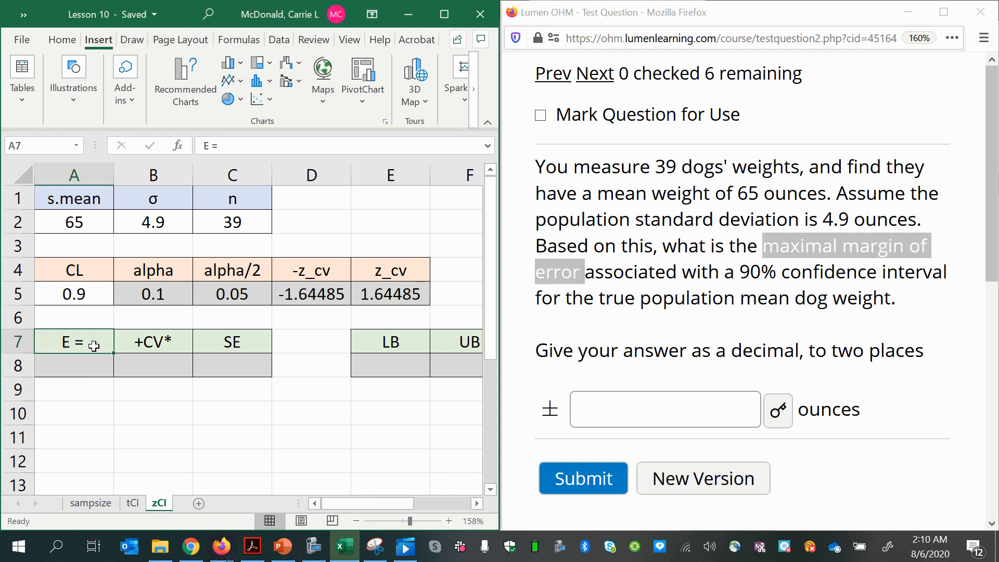
click(153, 341)
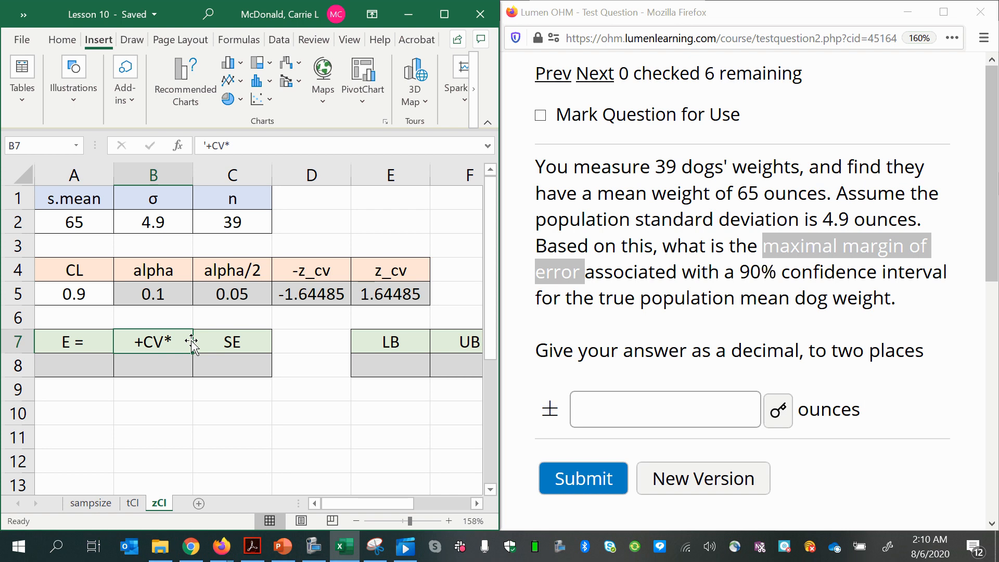
click(232, 342)
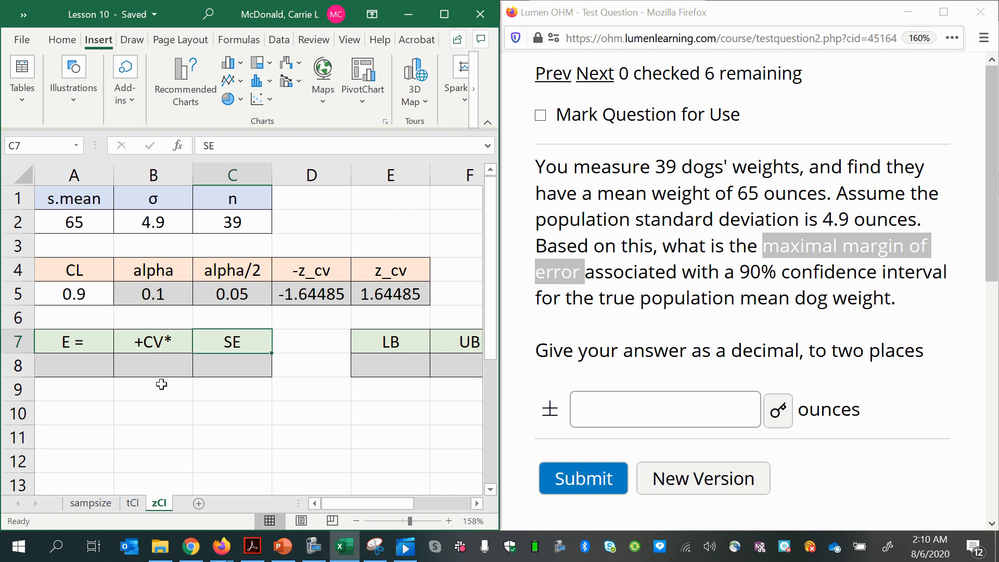
Step: Set the +CV* cell B8 to reference the z_cv value 1.64485
click(152, 365)
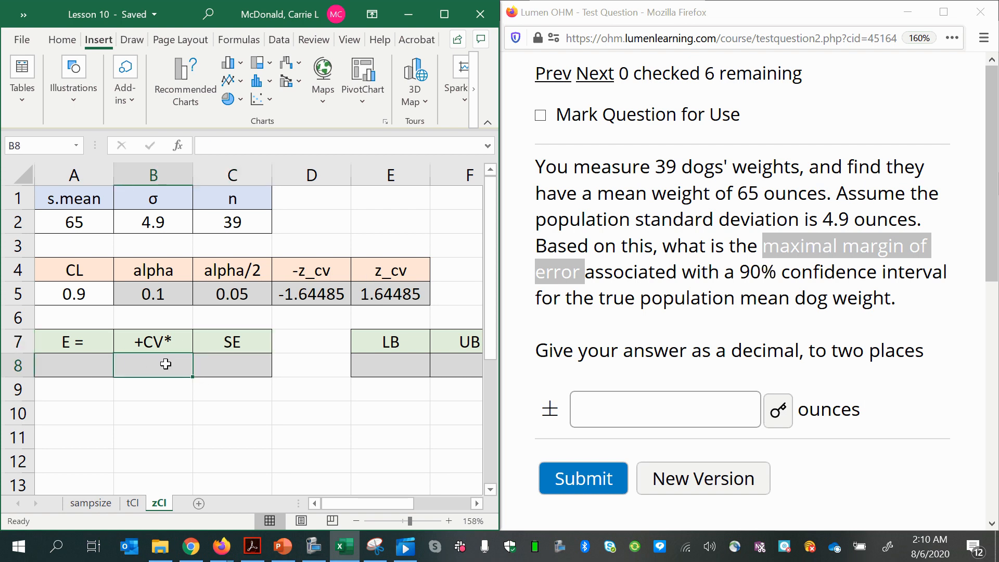
click(389, 294)
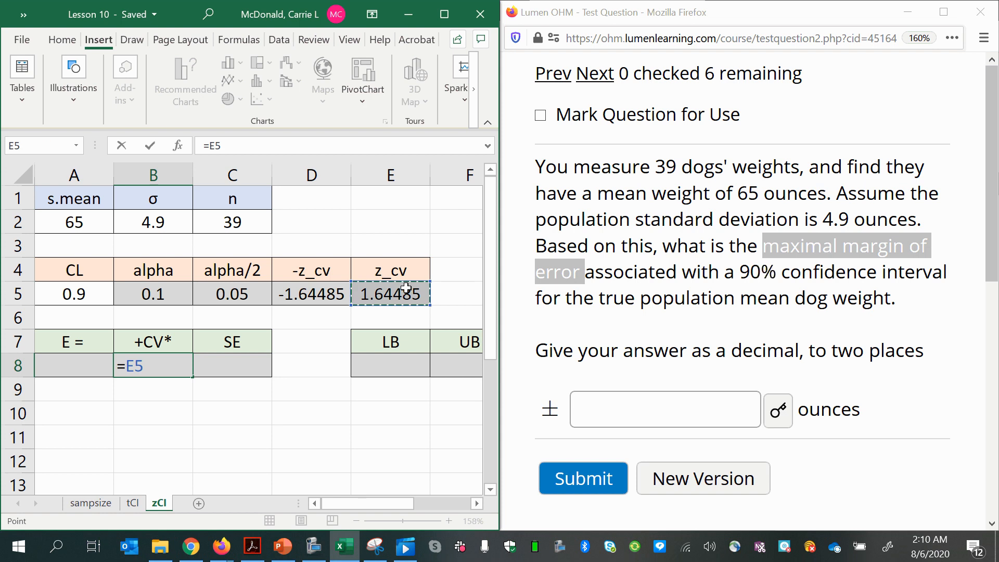
key(Return)
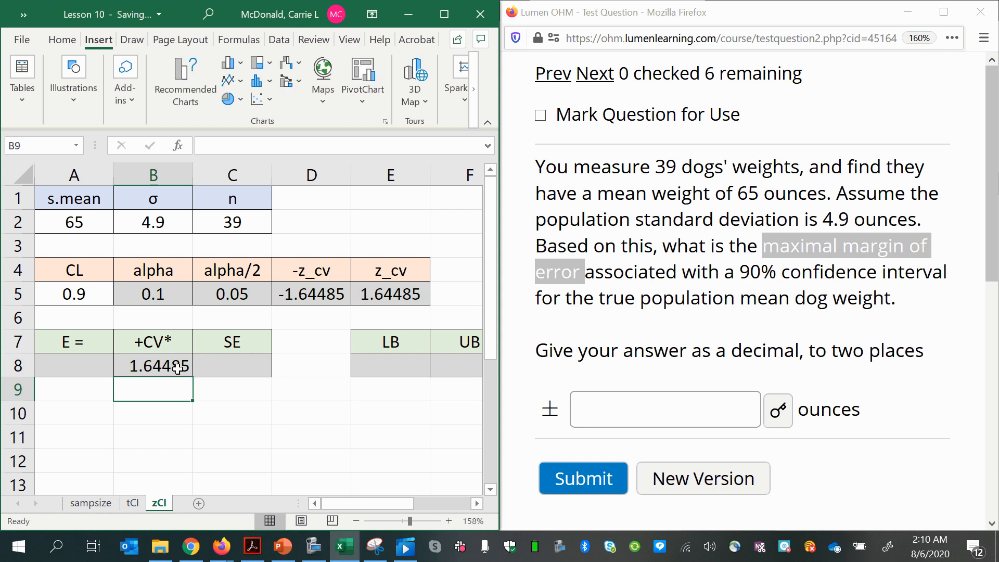
Step: Enter =B2/SQRT(C2) in C8 for a standard error of 0.78463
click(232, 365)
text(=)
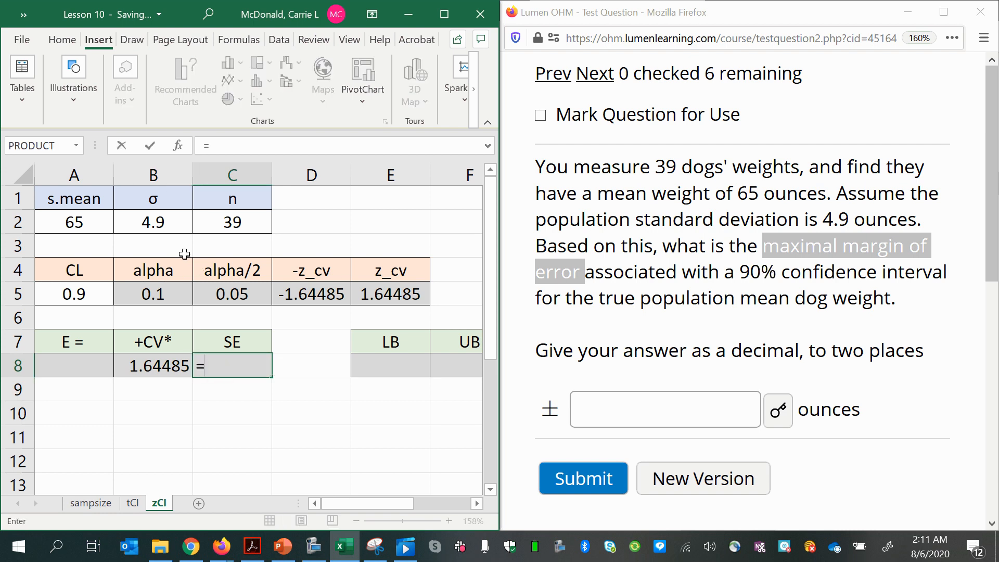
click(153, 222)
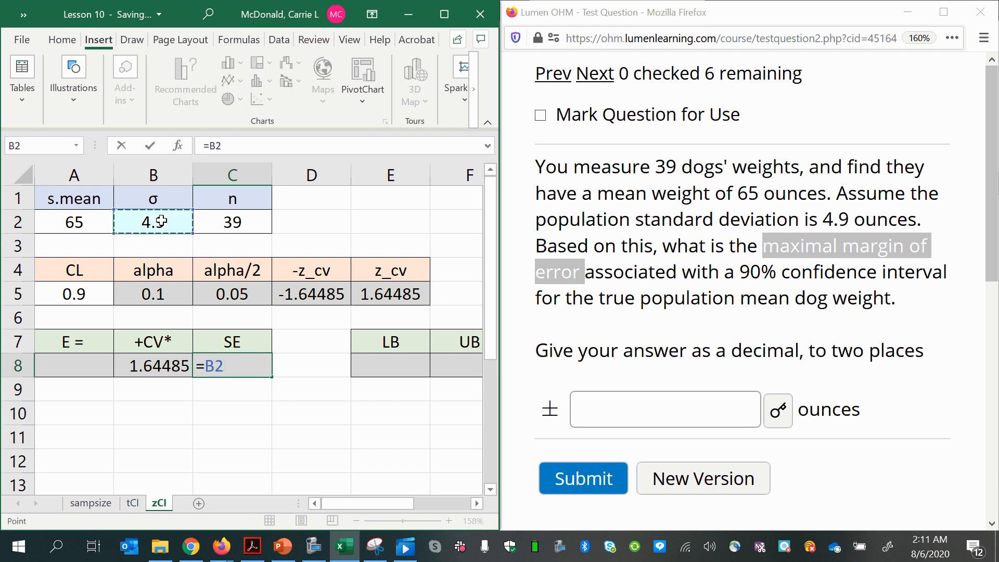
text(/sqrt(C2)
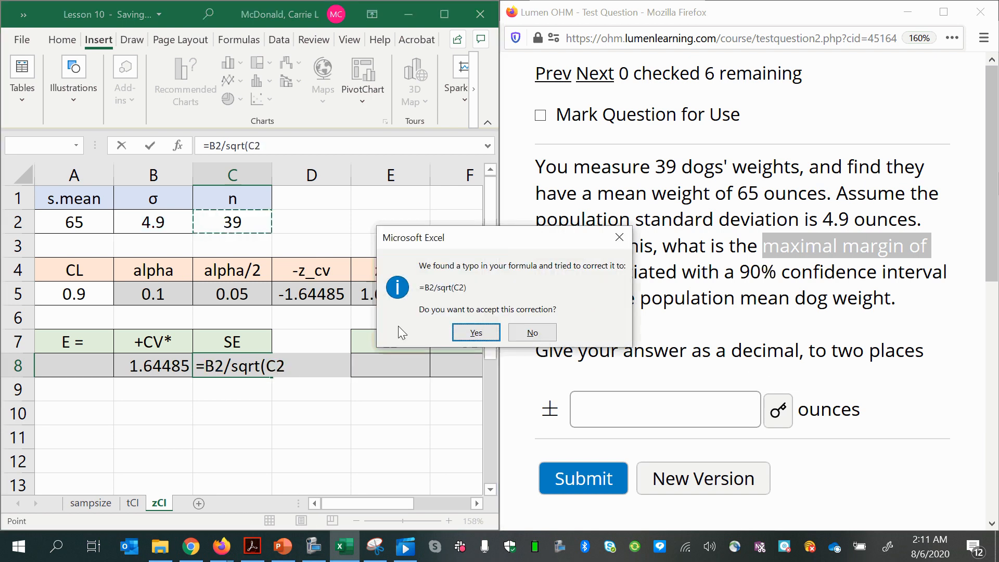
click(475, 332)
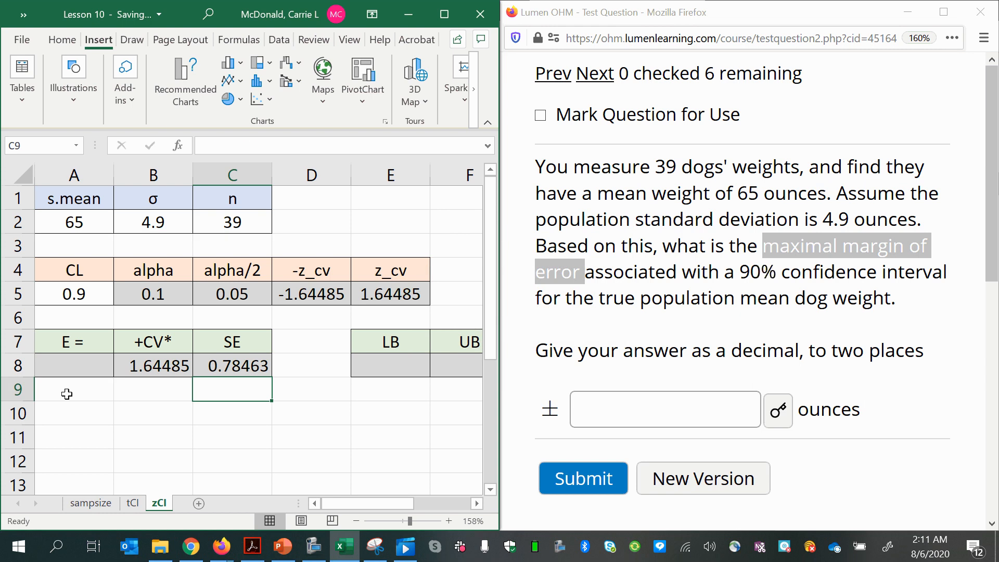
click(232, 366)
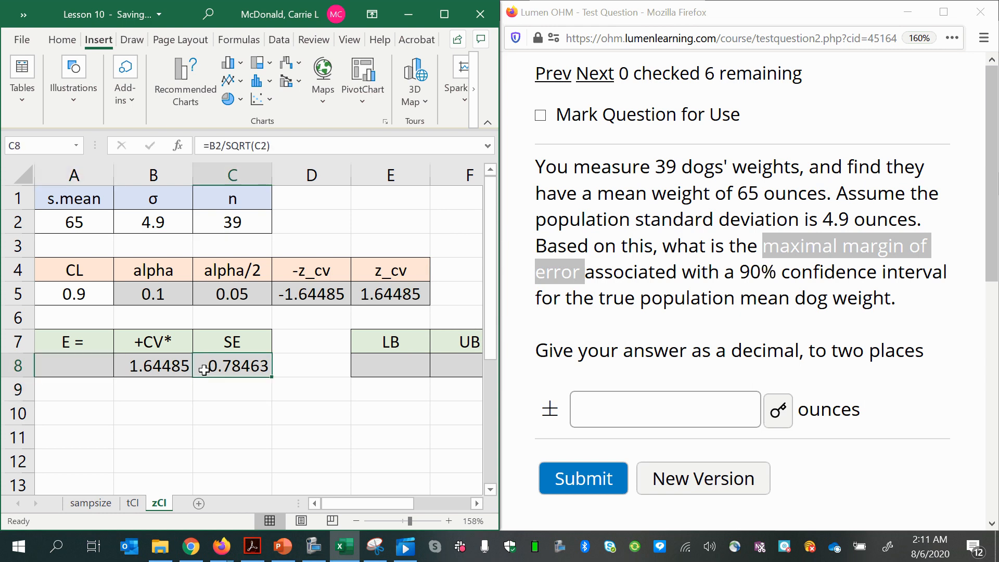
mouse_move(160, 401)
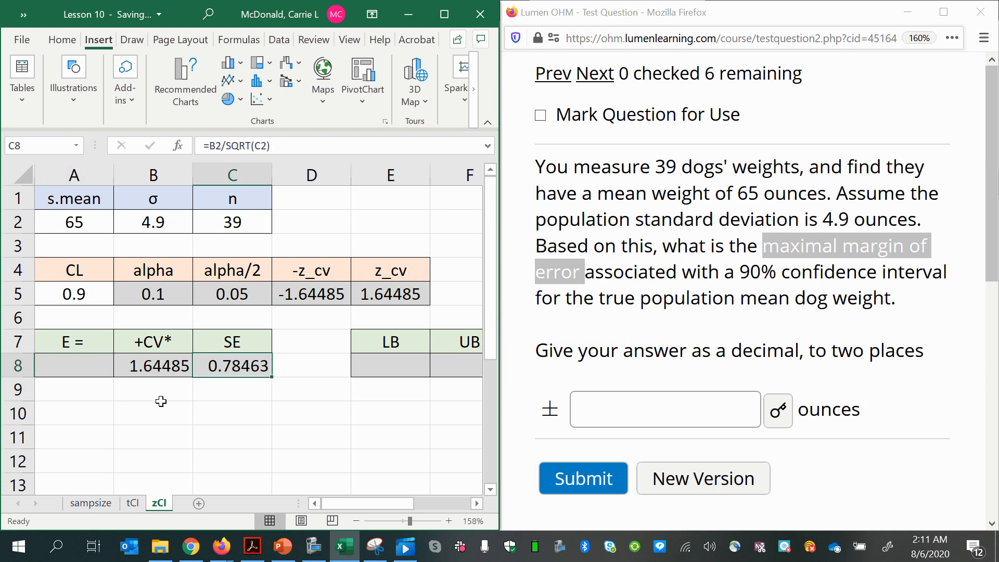
click(74, 365)
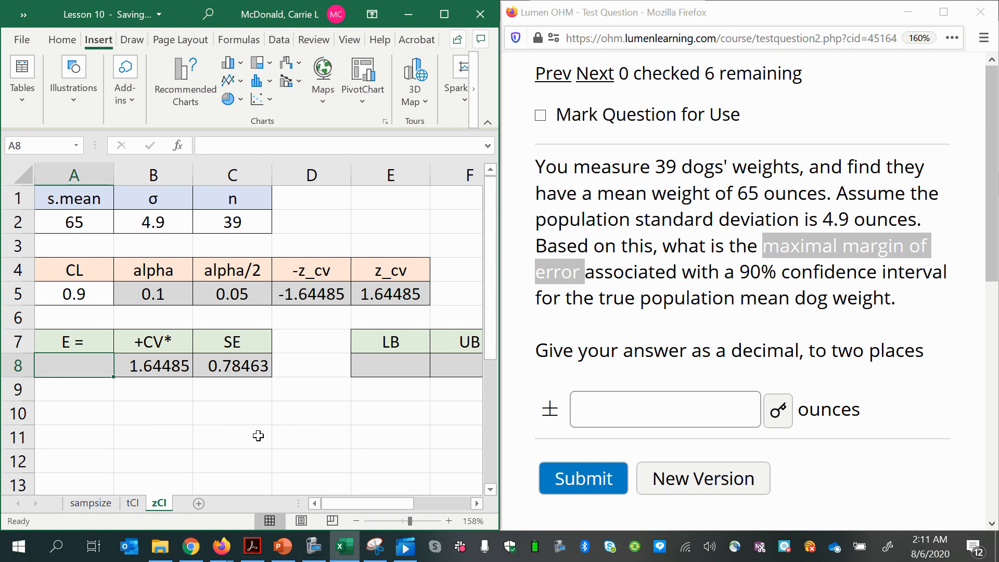
mouse_move(123, 392)
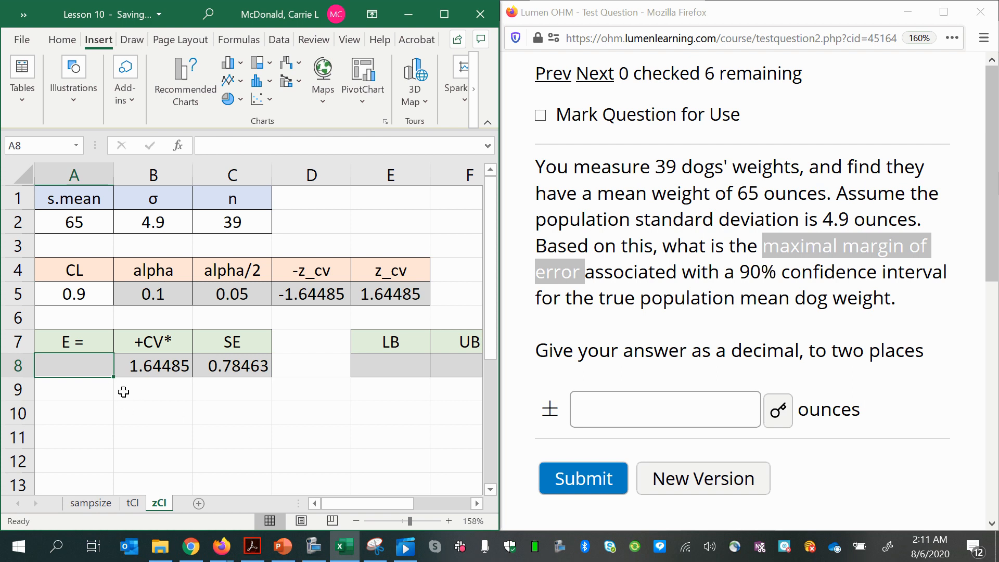
Step: Enter =B8*C8 in A8, giving a margin of error of 1.2906
click(232, 365)
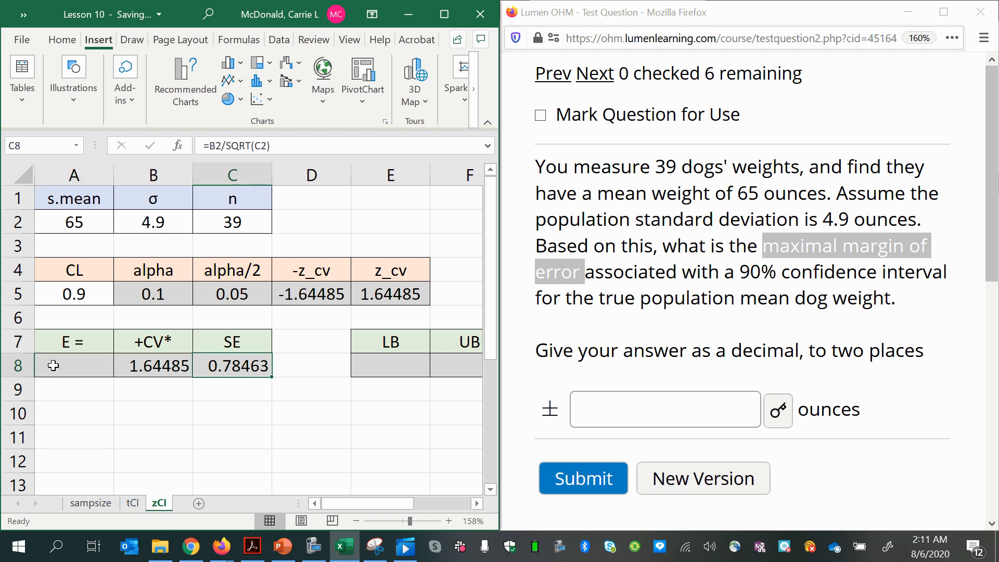
text(=)
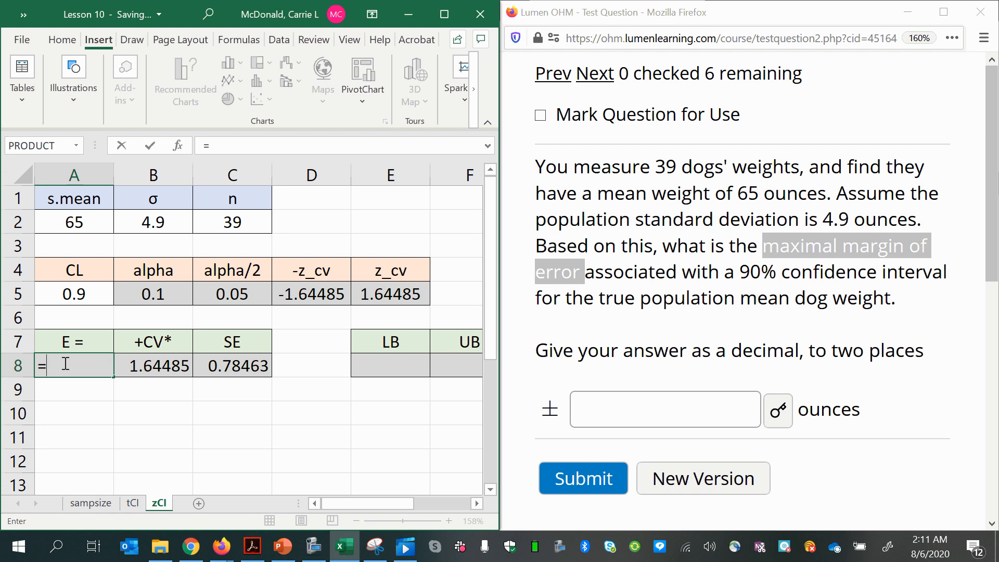
click(153, 365)
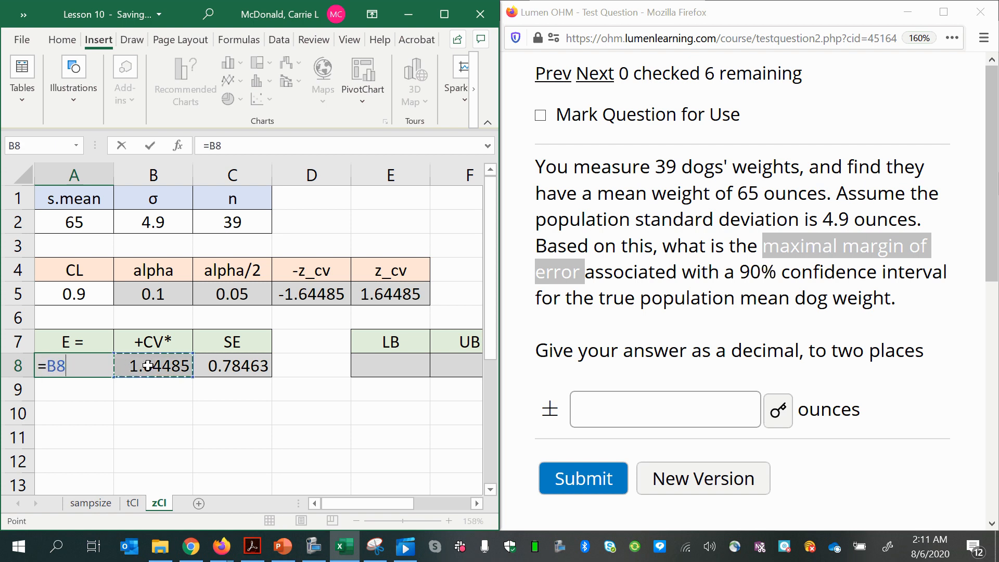
click(232, 365)
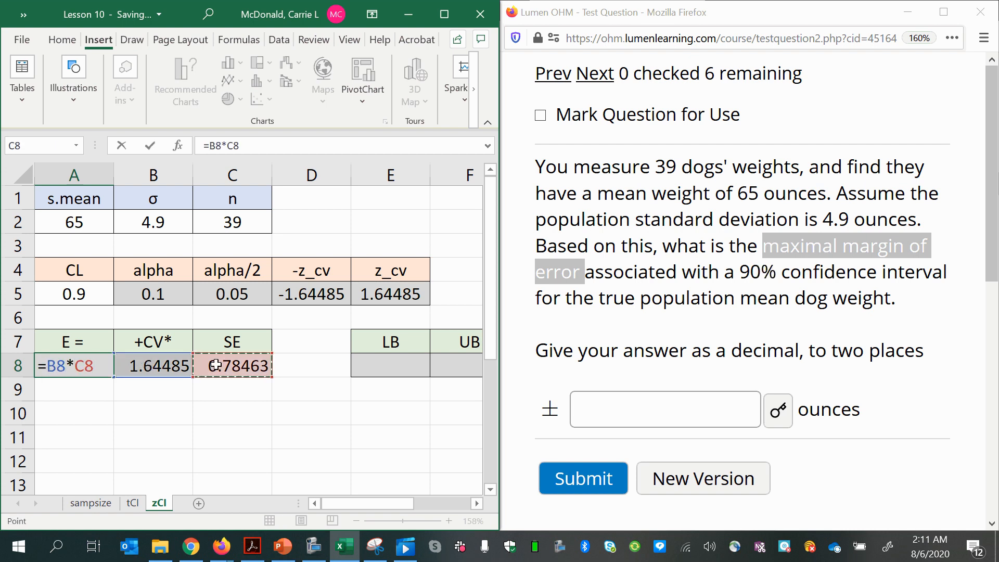
key(Return)
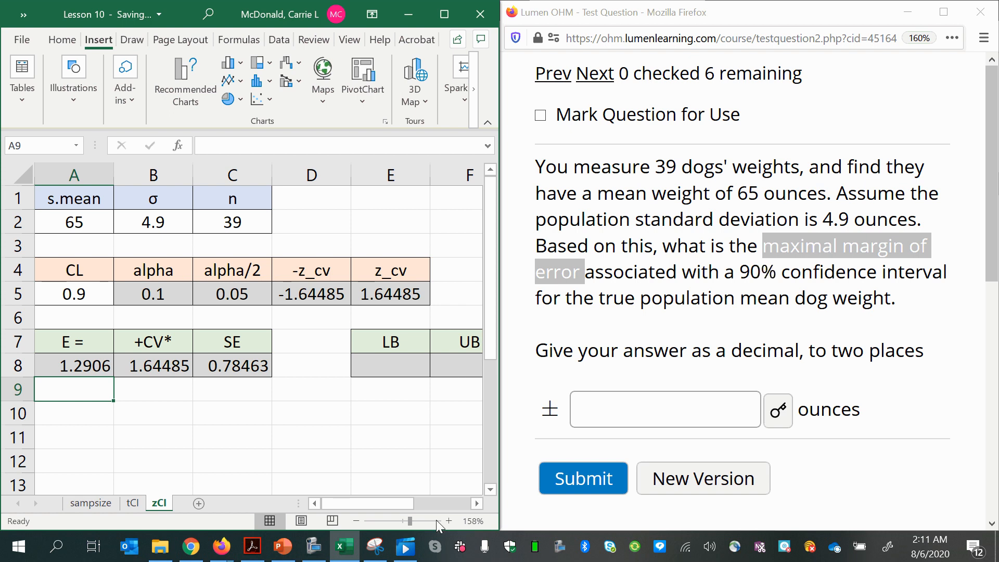
click(477, 503)
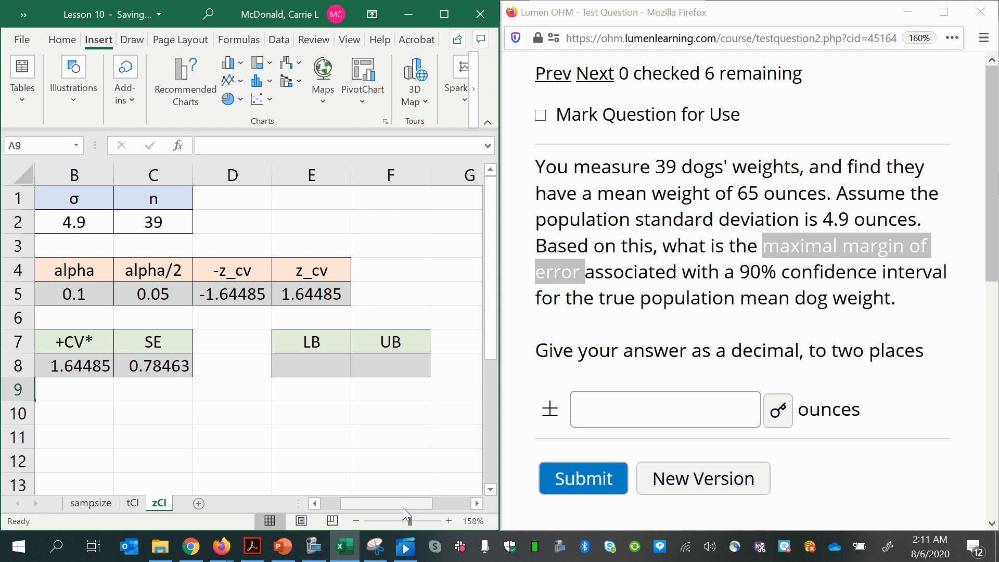
scroll(left, 3)
text(=)
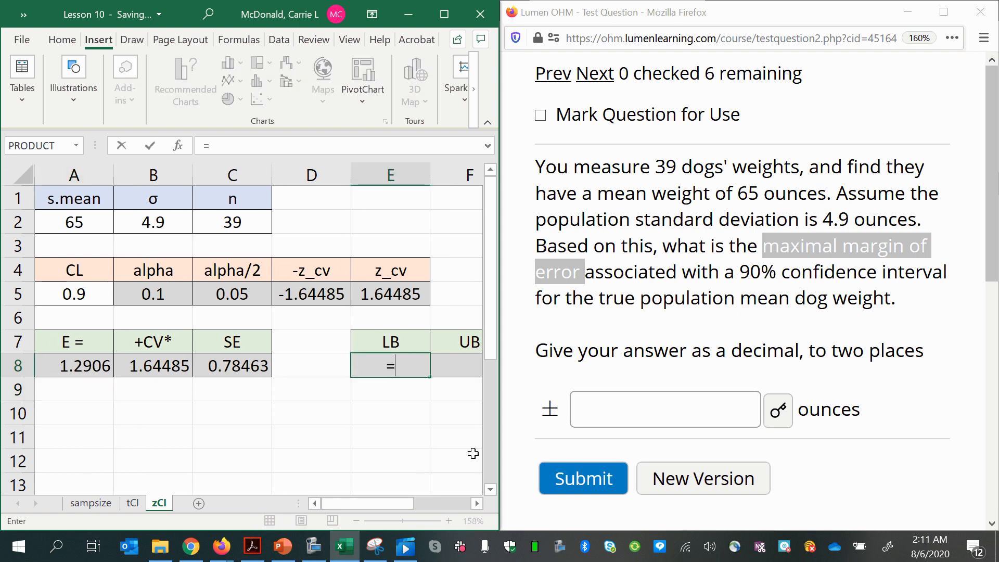
Step: Compute the lower bound =A2-A8 (63.7094) and the upper bound =A2+A8 (about 66.29)
click(73, 222)
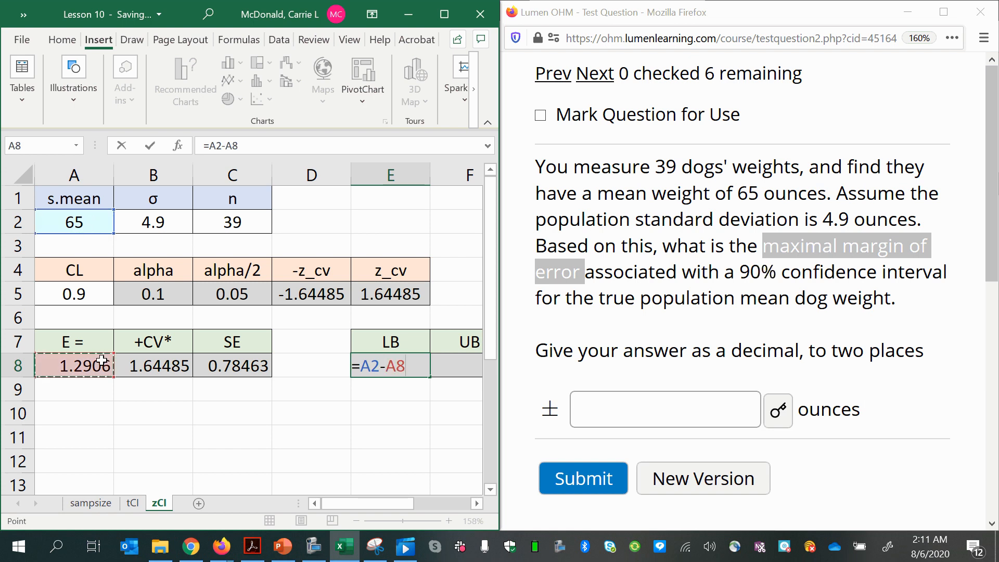
key(Return)
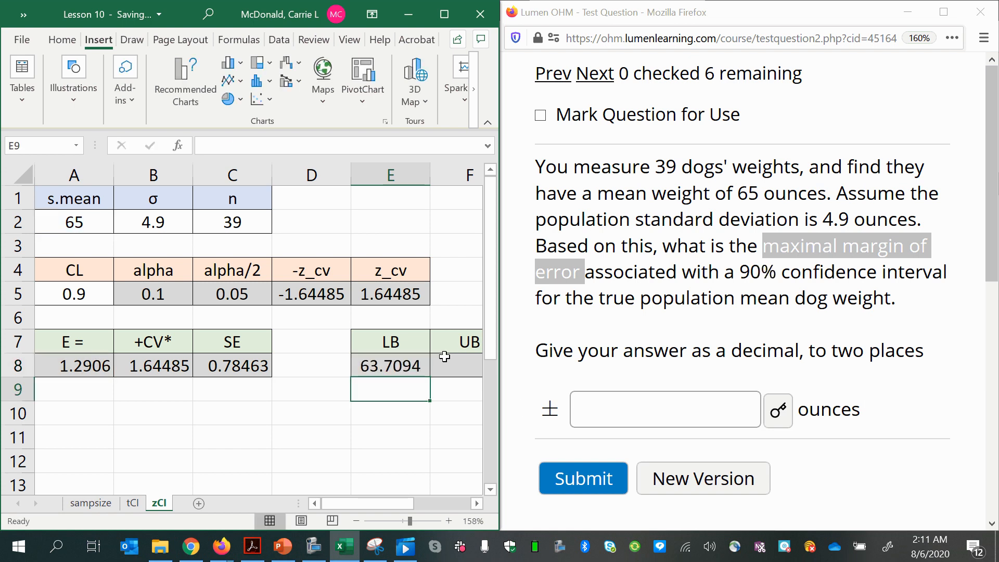
click(455, 365)
text(=)
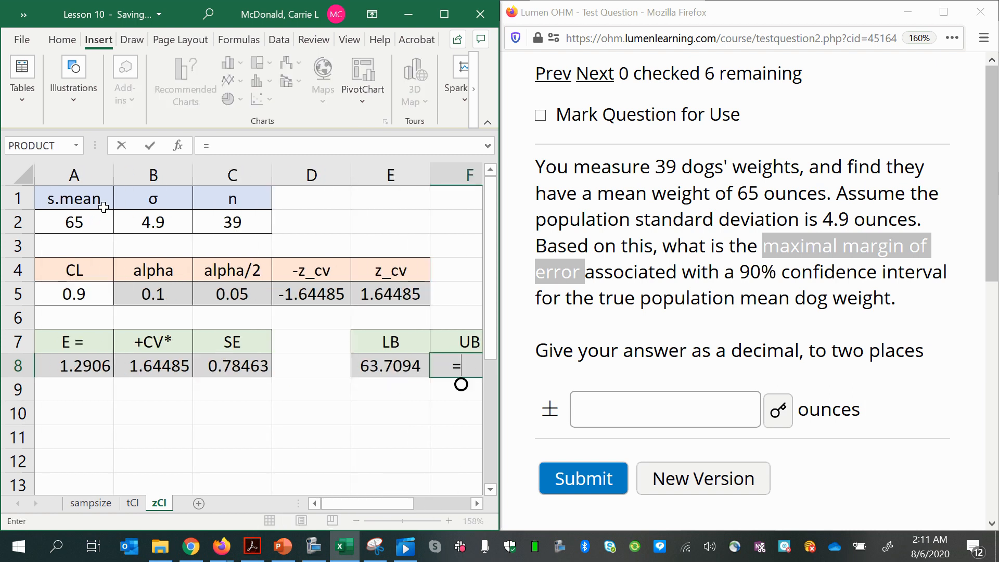
click(73, 221)
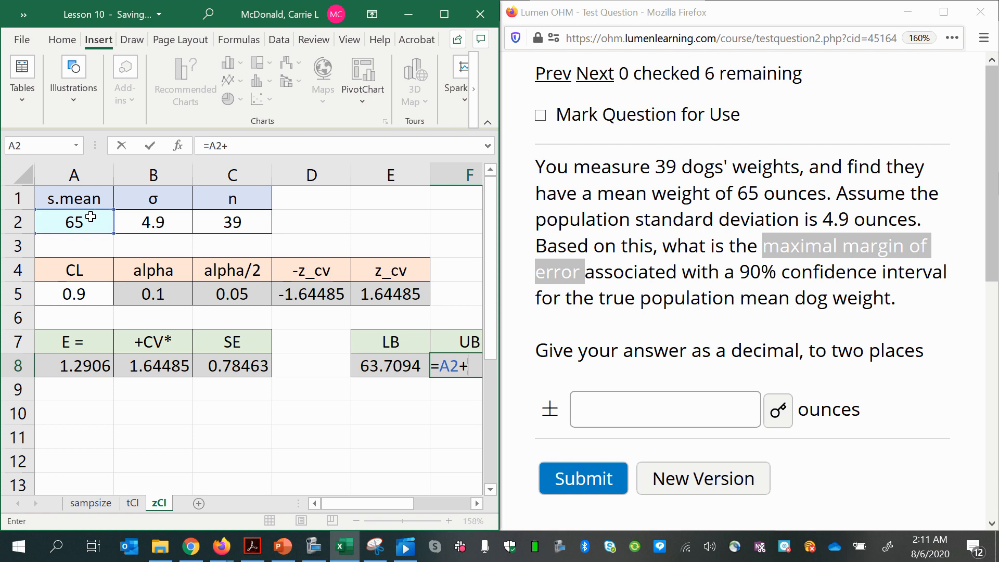
click(74, 365)
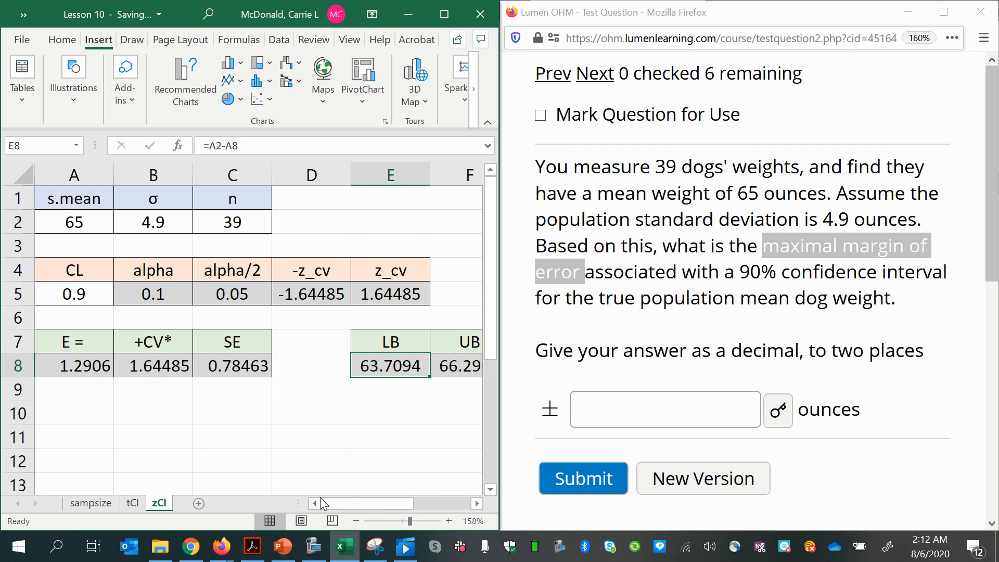
click(664, 409)
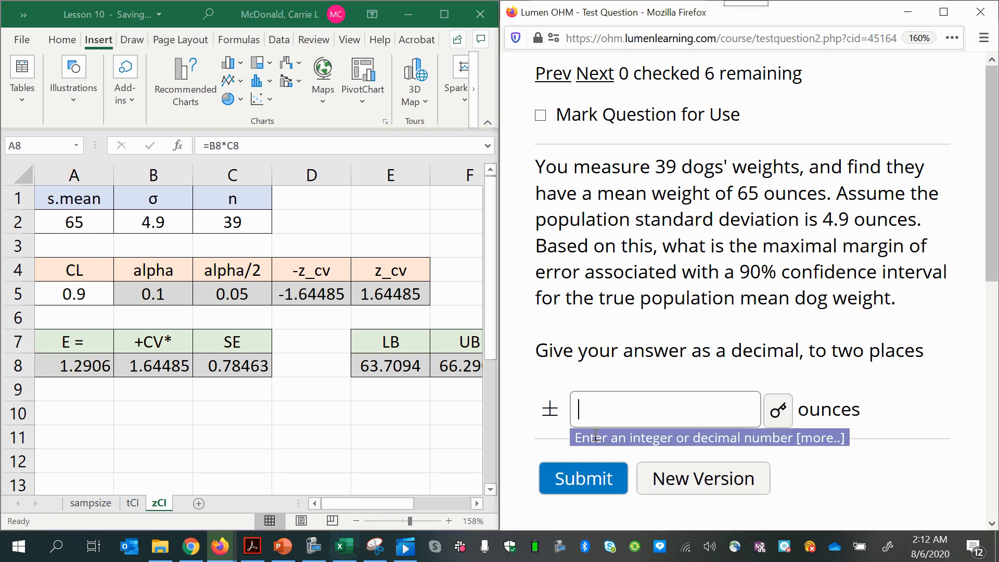
Step: Type the rounded margin of error 1.29 into the answer box, without submitting
text(1.)
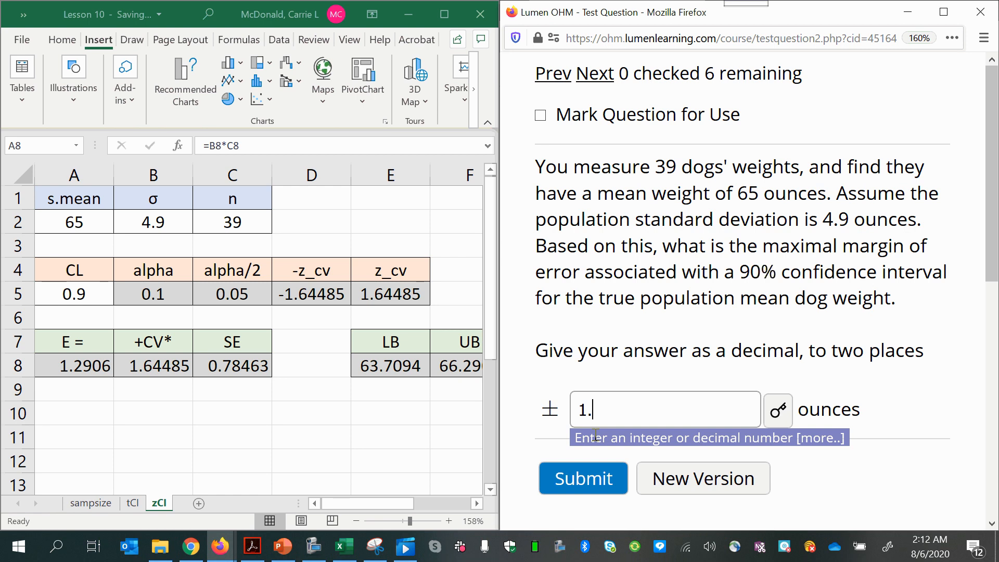
text(2)
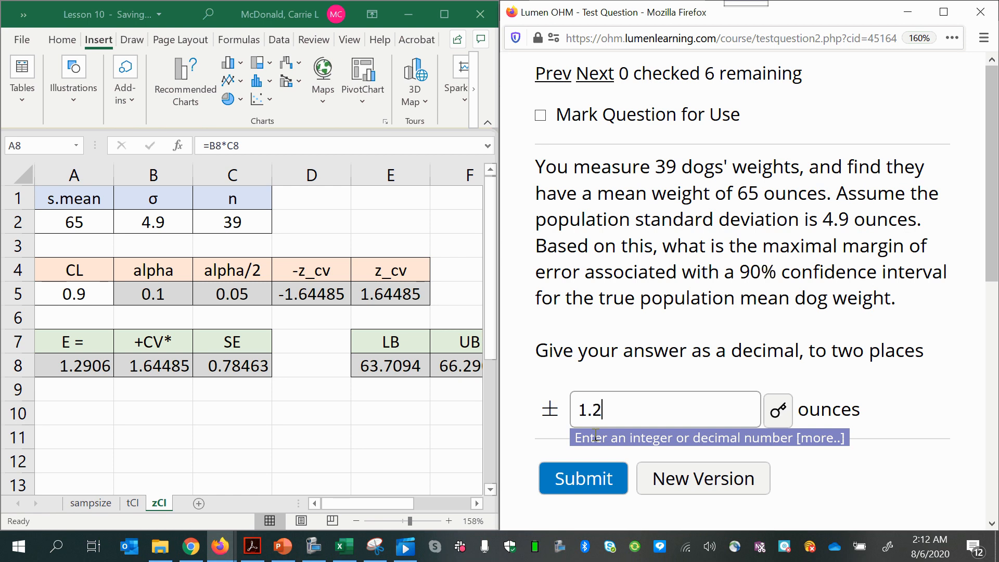
text(9)
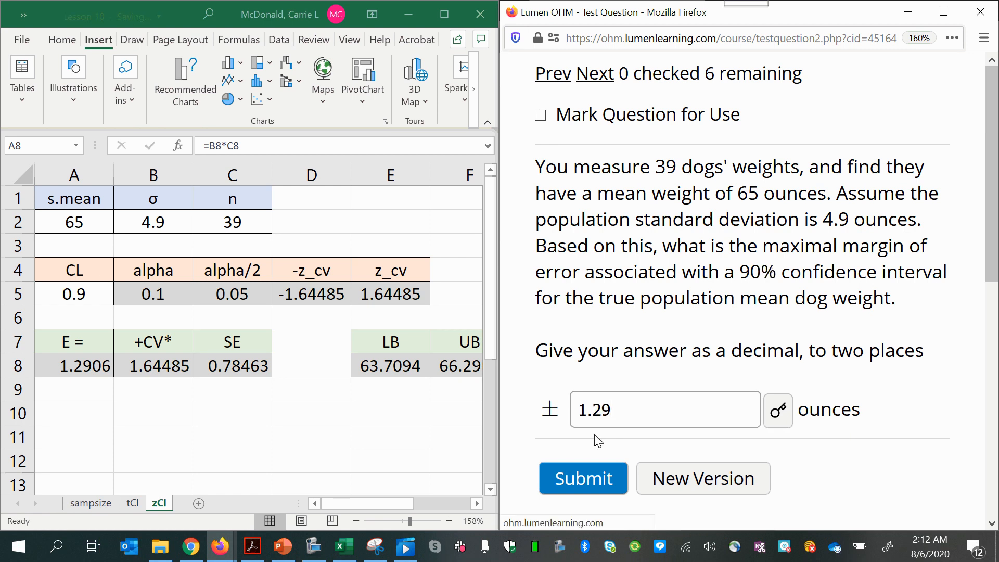